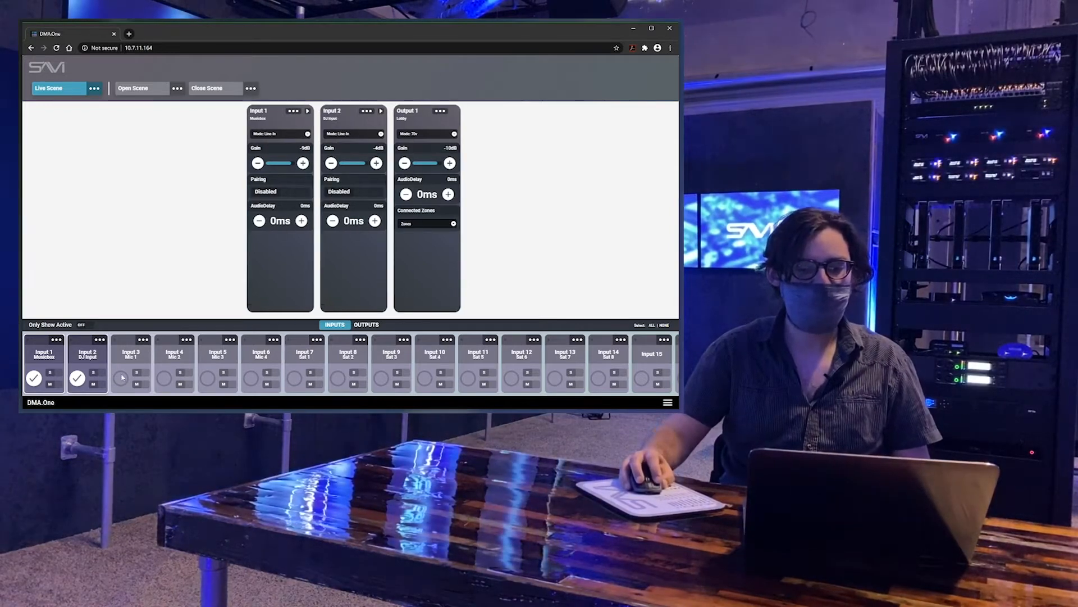
Step: Hide the Input 2 DJ and Input 4 Mic 2 cards so only Input 1 Musicbox shows beside Lobby
click(164, 377)
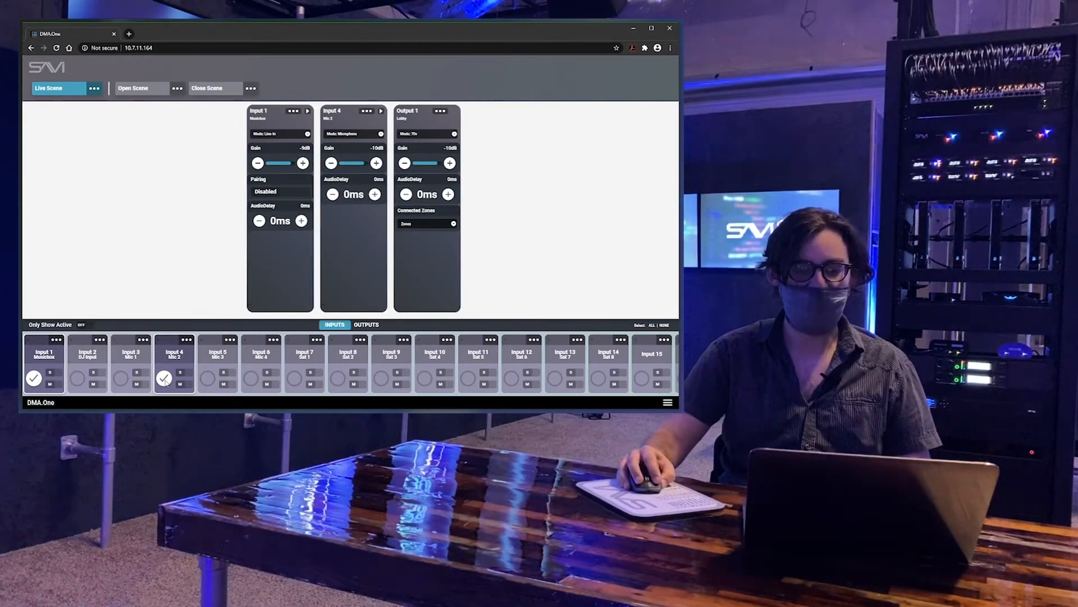
click(166, 377)
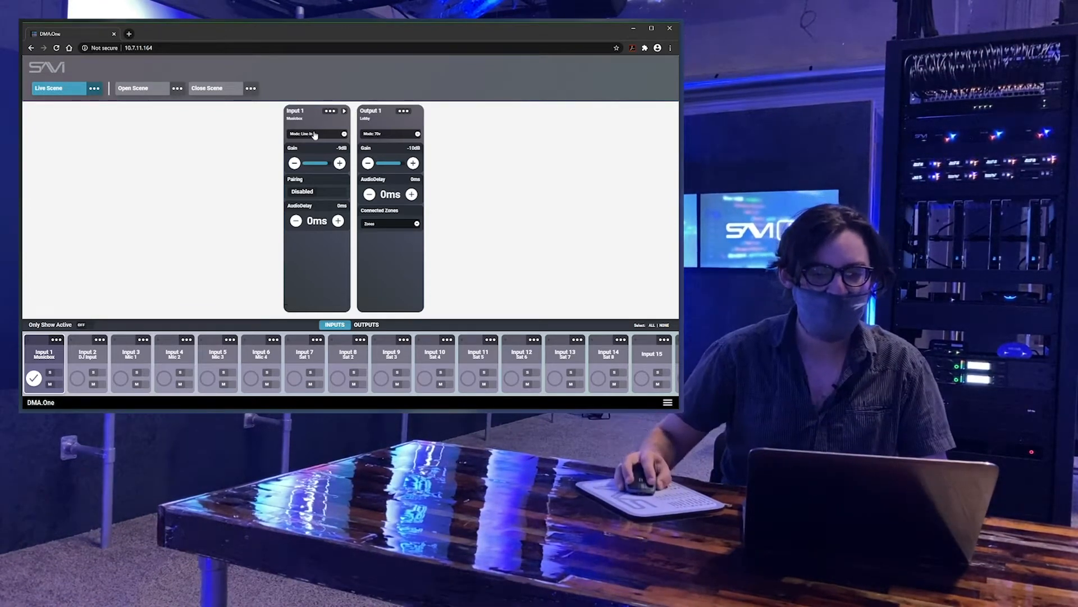
Step: Switch Musicbox to Microphone mode, return it to Line-In, and nudge its gain up one step
click(317, 134)
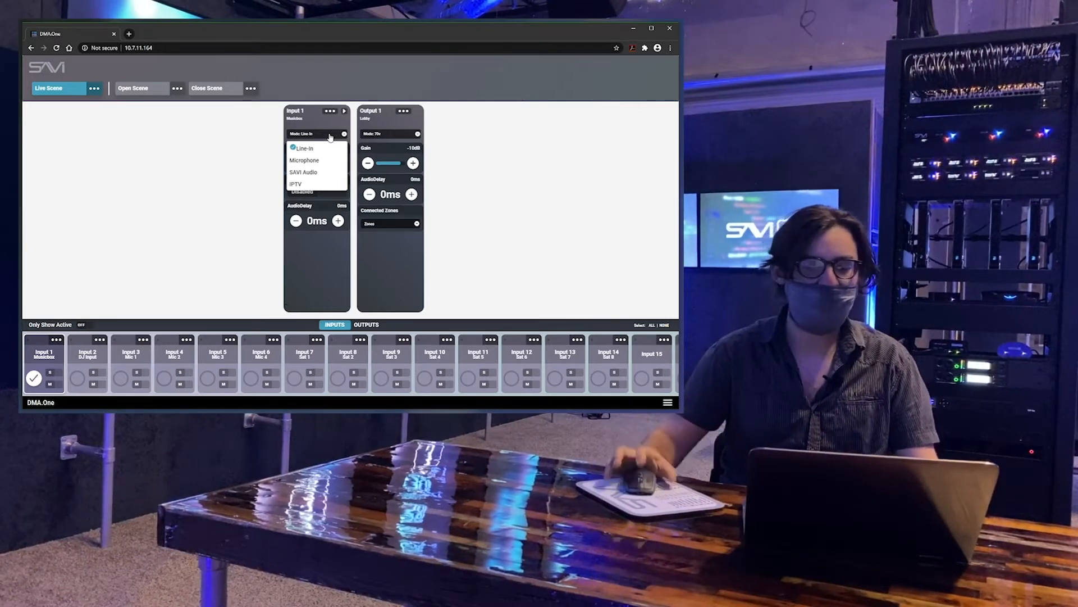
click(304, 159)
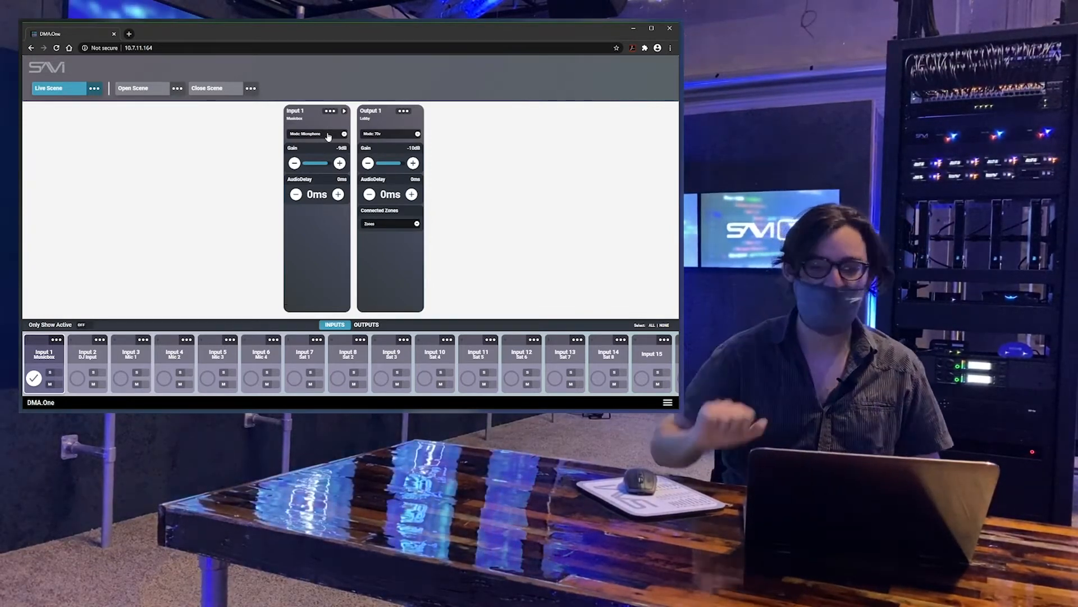
click(342, 134)
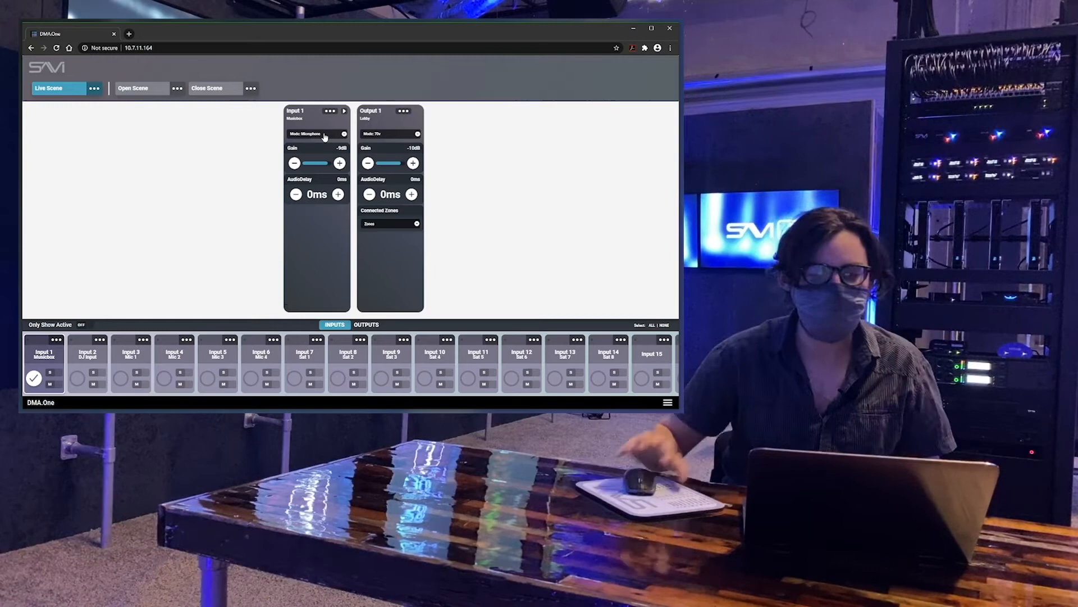
click(316, 133)
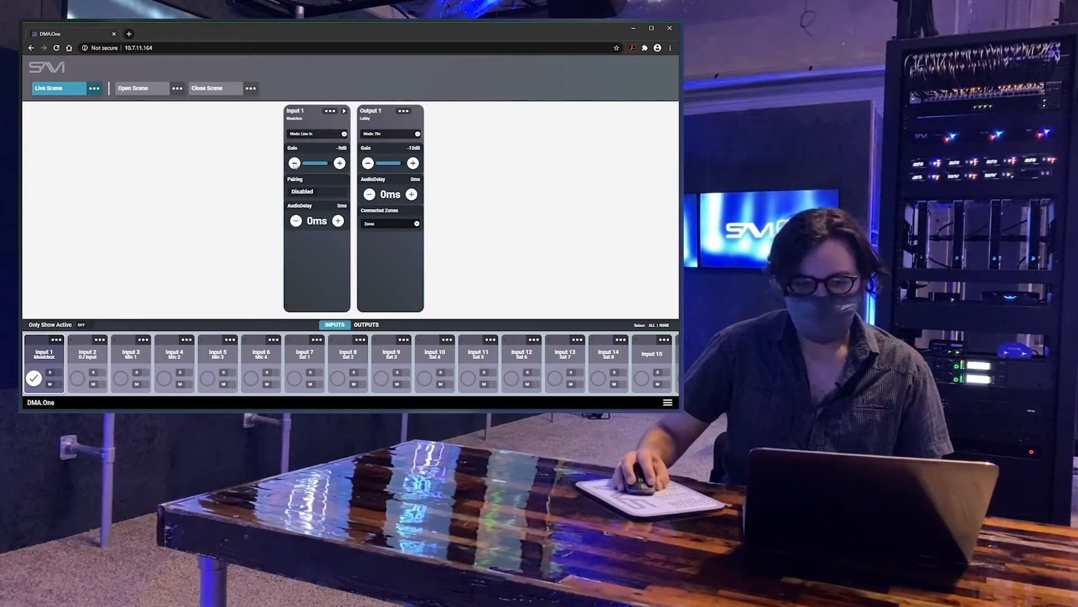
click(340, 163)
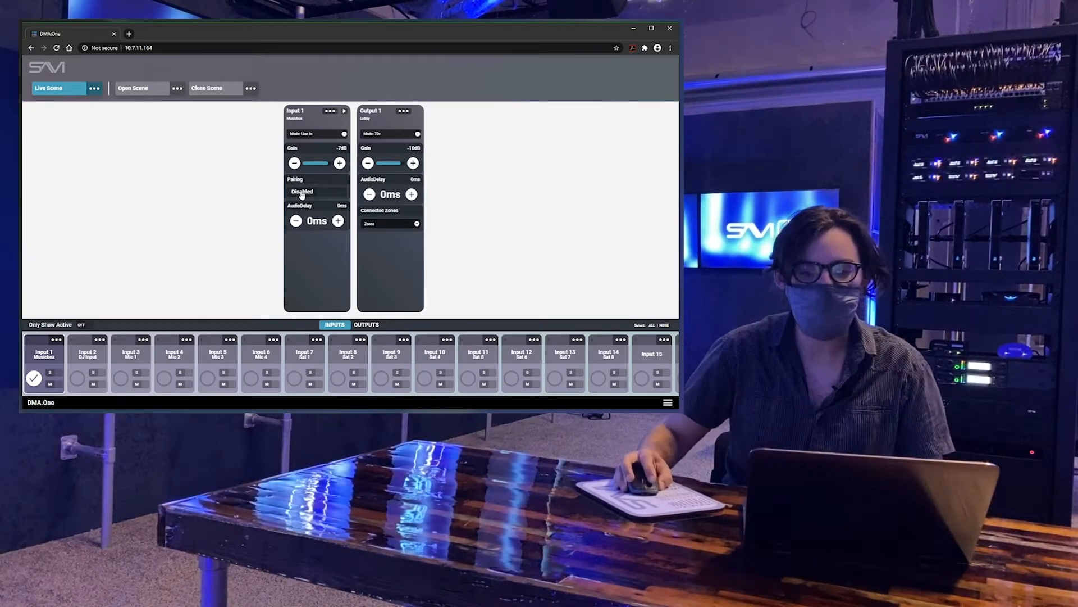
Step: Enable then disable Musicbox pairing with Input 2, and settle its audio delay at 3ms
click(302, 191)
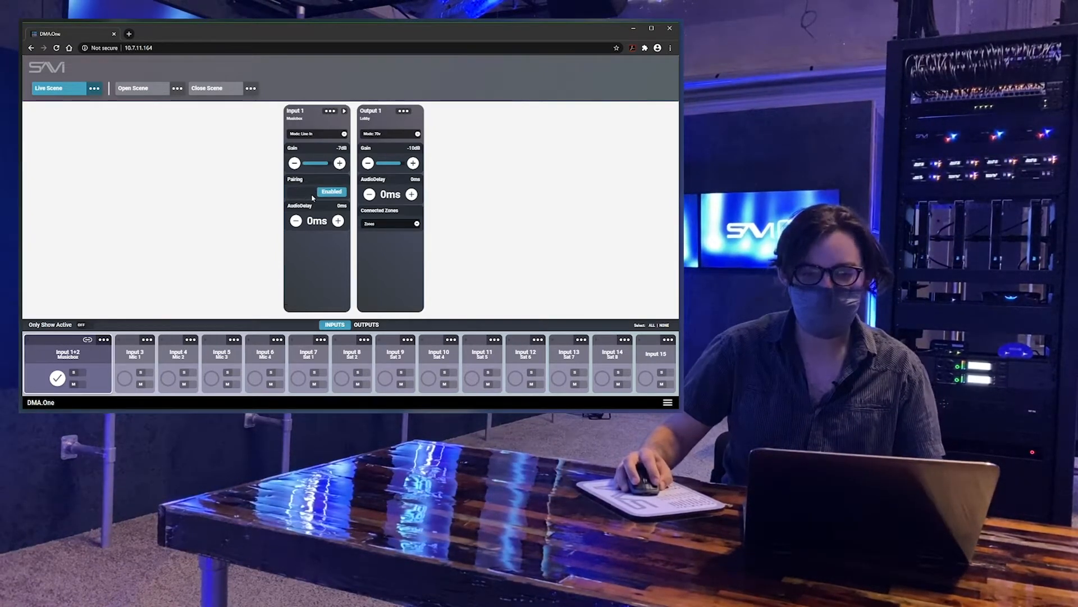
mouse_move(90, 367)
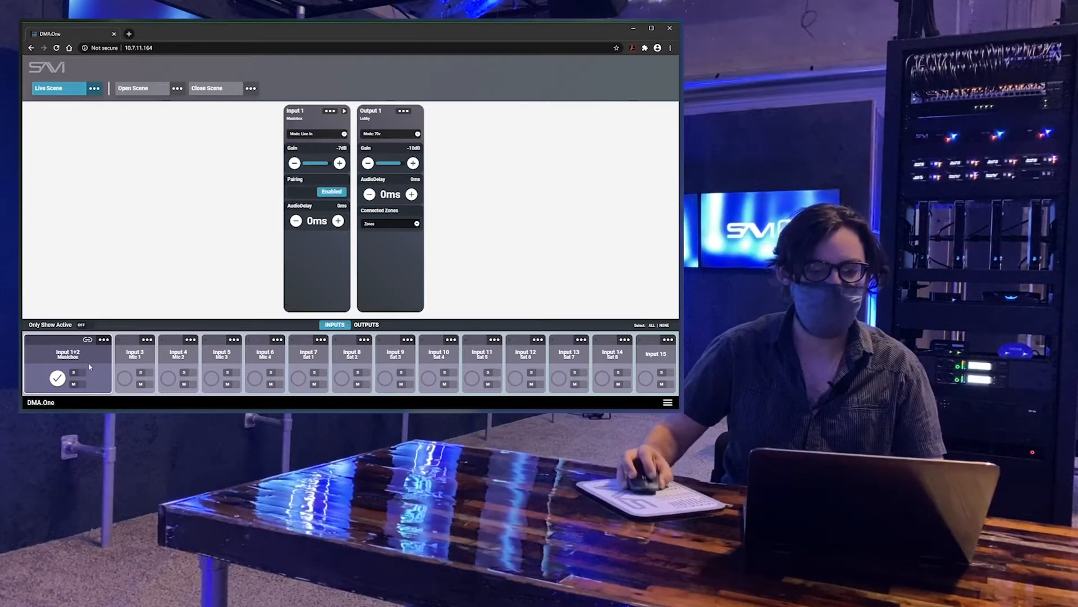
mouse_move(70, 306)
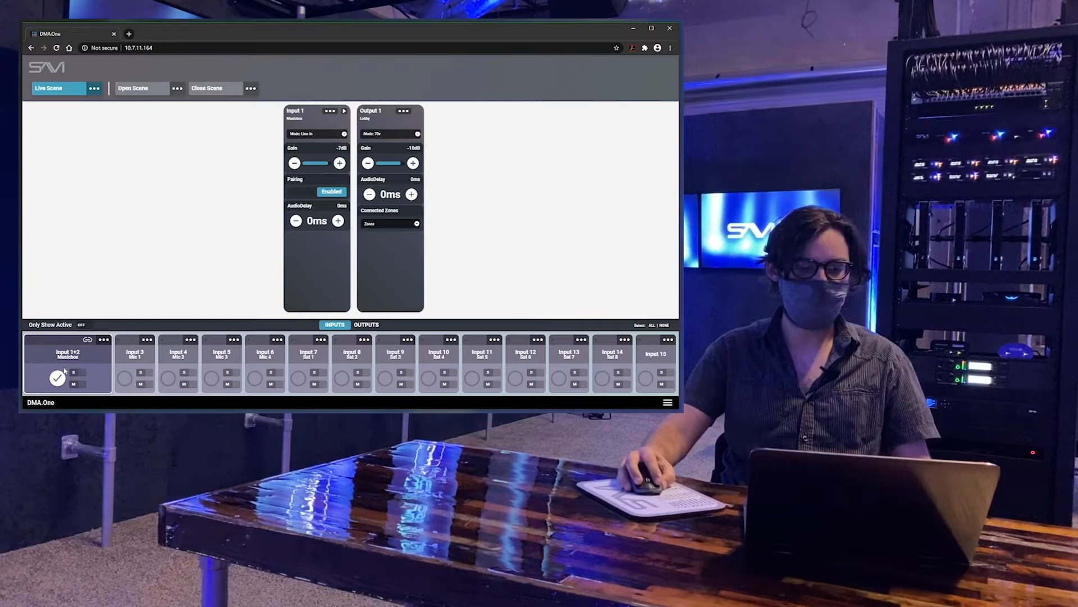
click(330, 191)
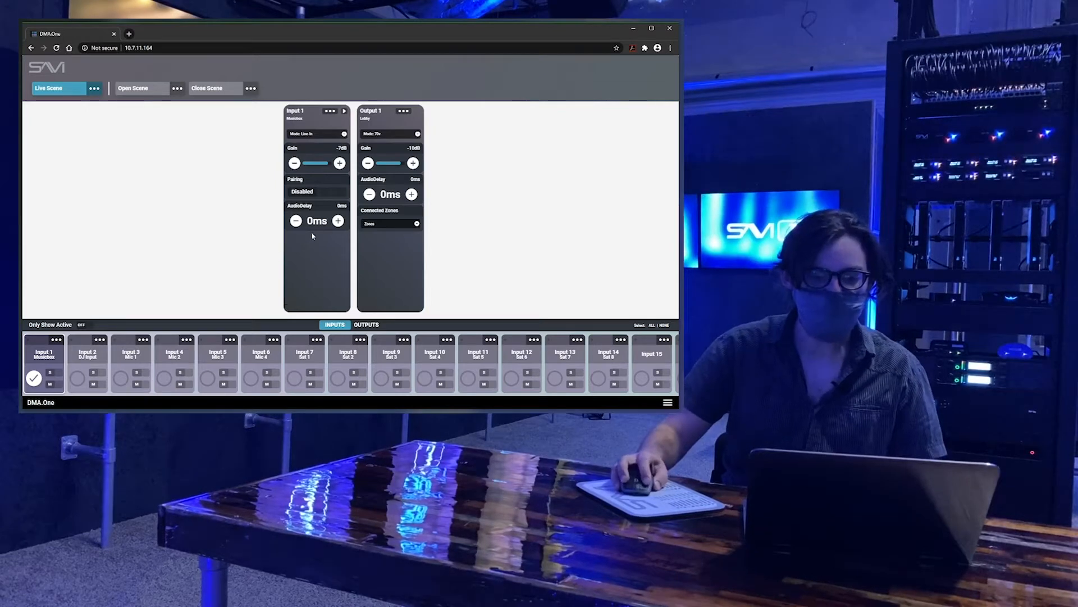
mouse_move(321, 242)
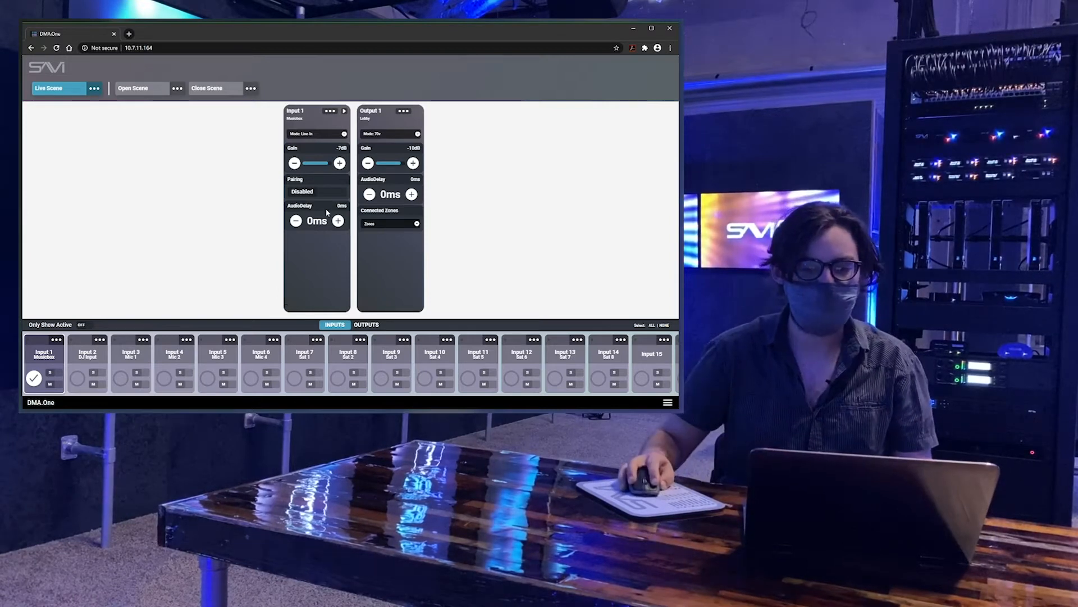
click(338, 220)
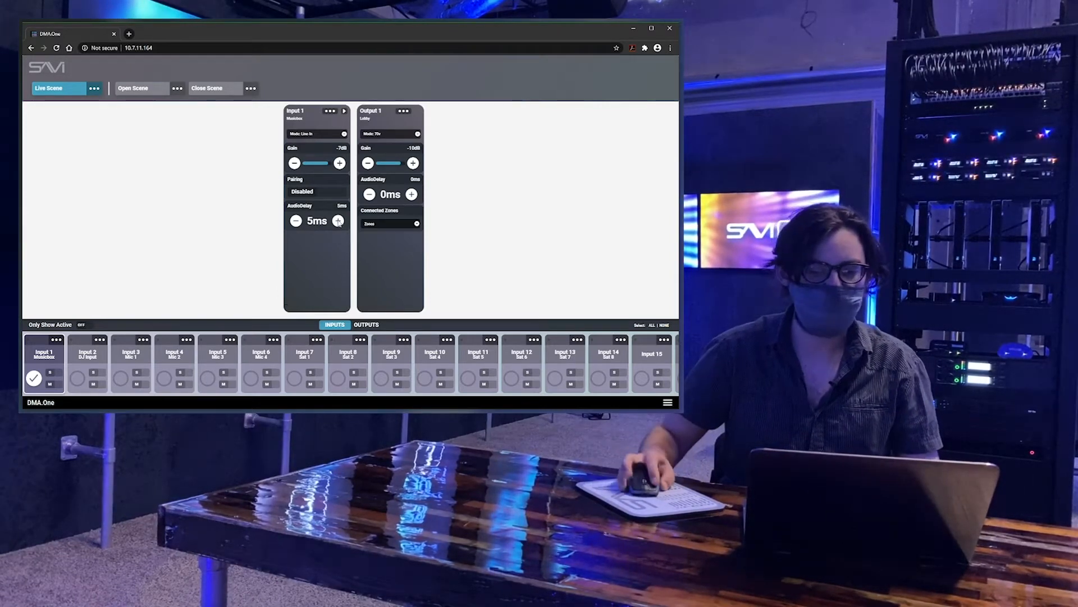
click(295, 220)
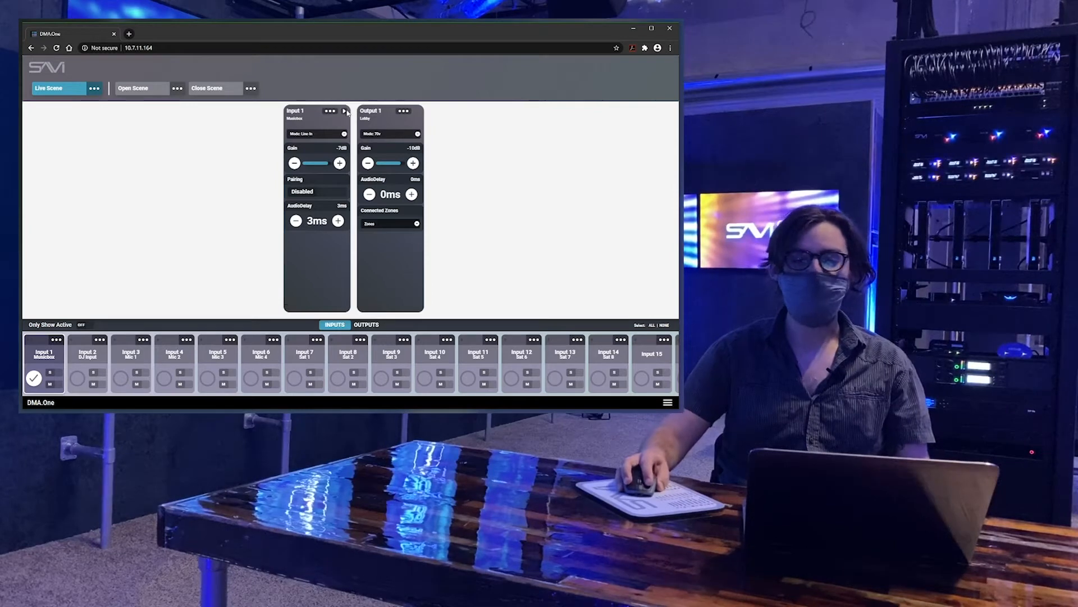
Step: Route Input 1 Musicbox to Output 1 Lobby and raise Lobby's gain to -7dB
click(345, 111)
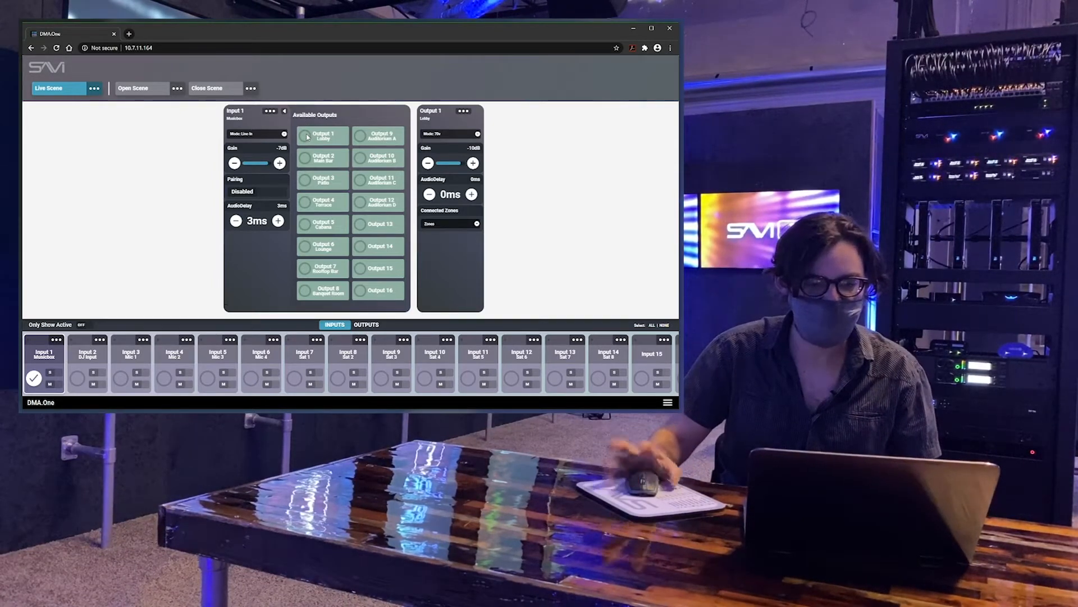
click(306, 135)
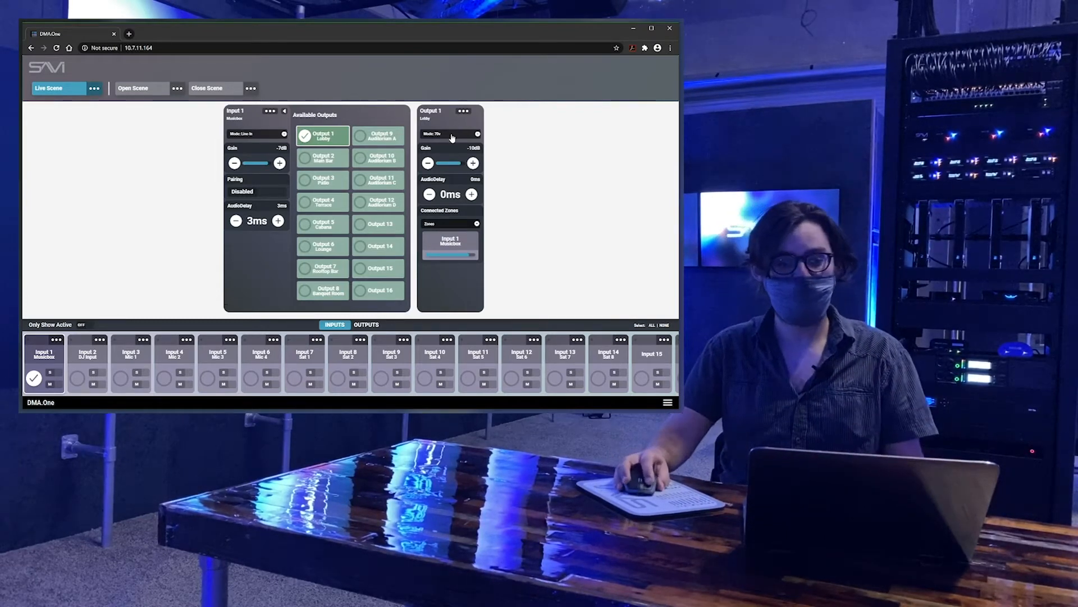
click(451, 134)
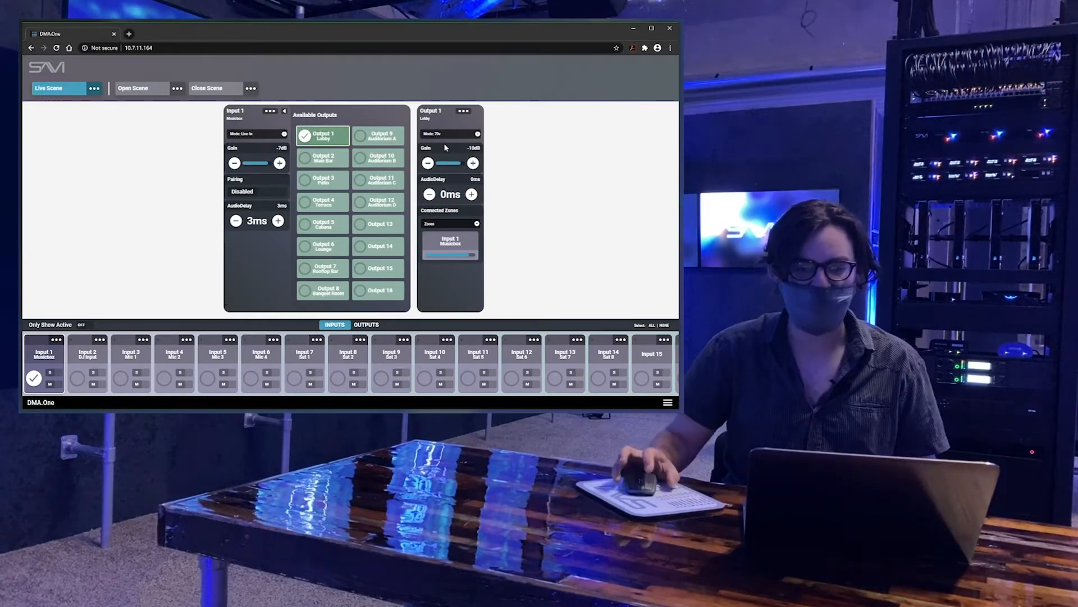
click(472, 163)
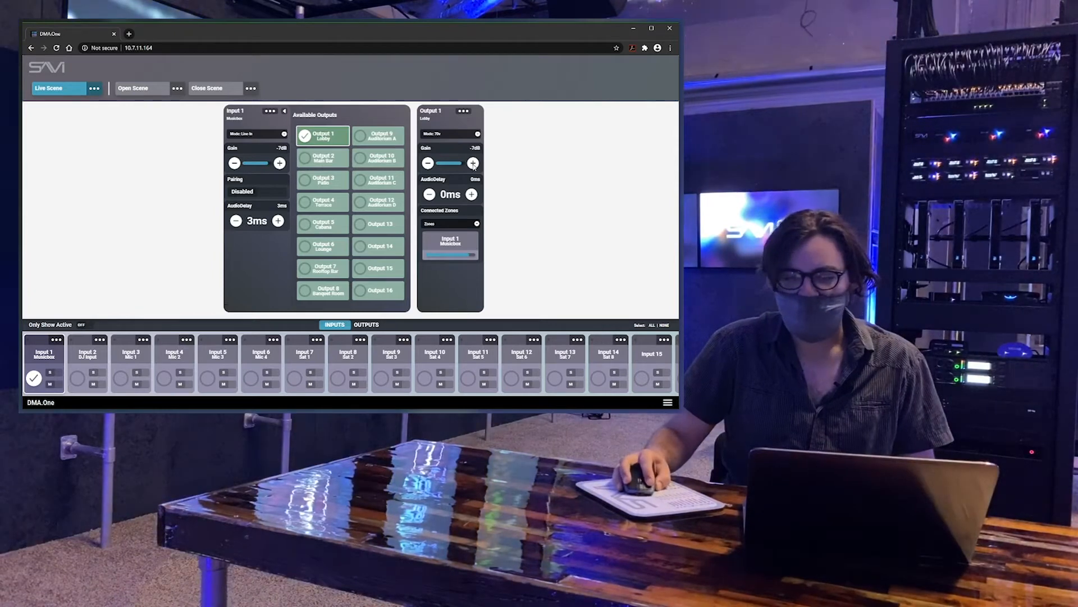
mouse_move(485, 200)
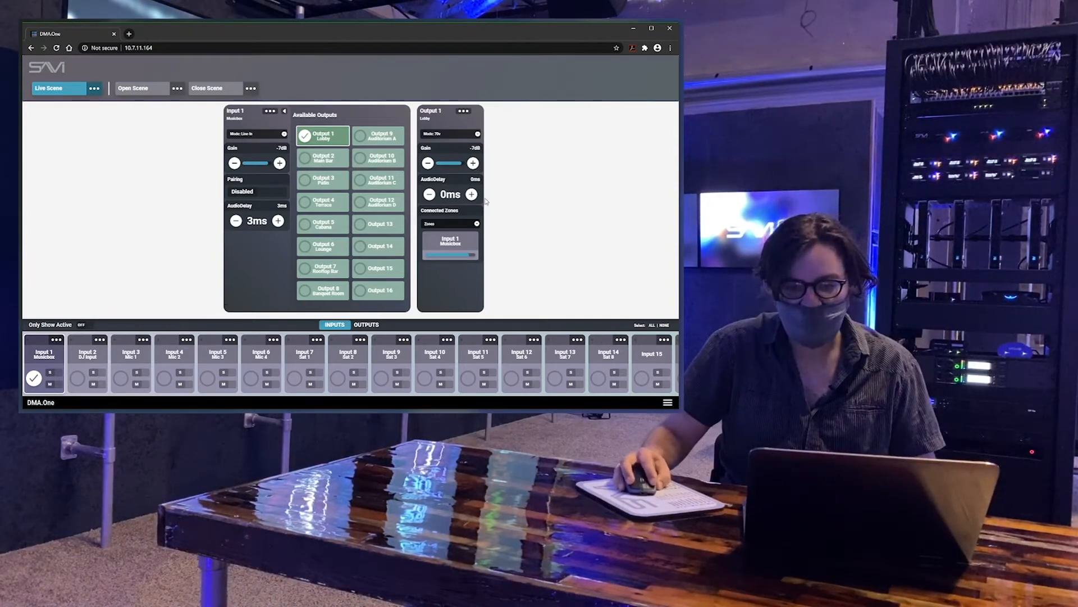
mouse_move(498, 185)
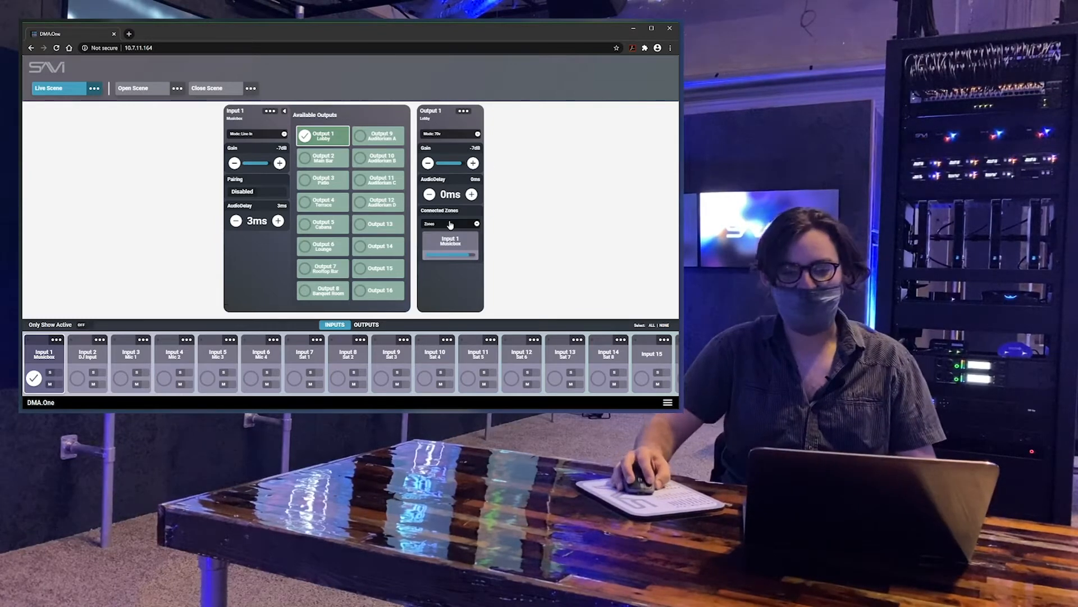
mouse_move(473, 245)
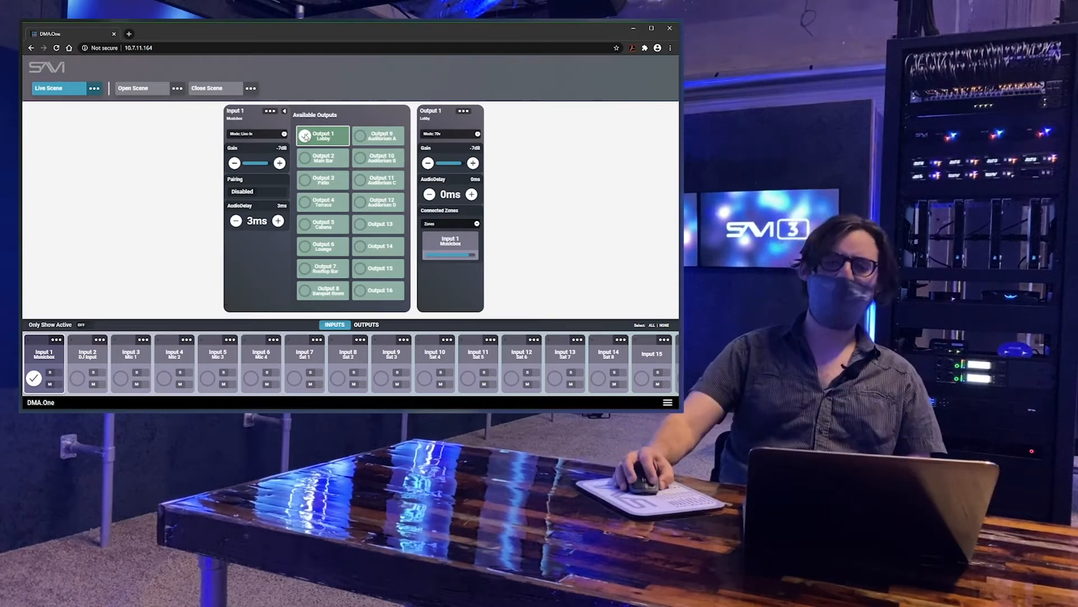
Step: Close Input 1's Available Outputs list, leaving just Musicbox and Lobby settings
click(304, 135)
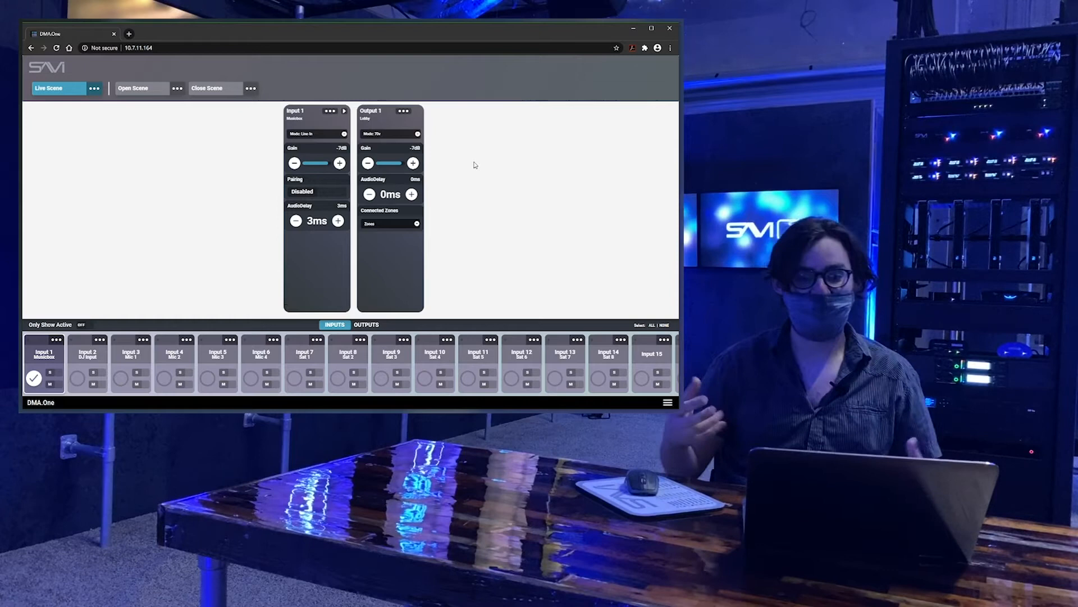
mouse_move(512, 174)
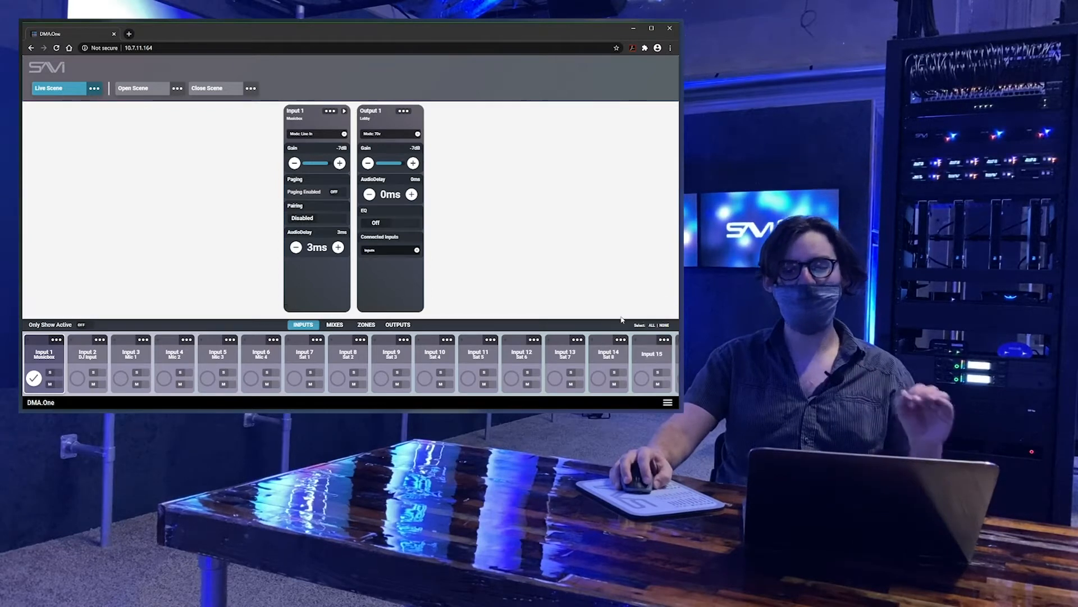
mouse_move(458, 224)
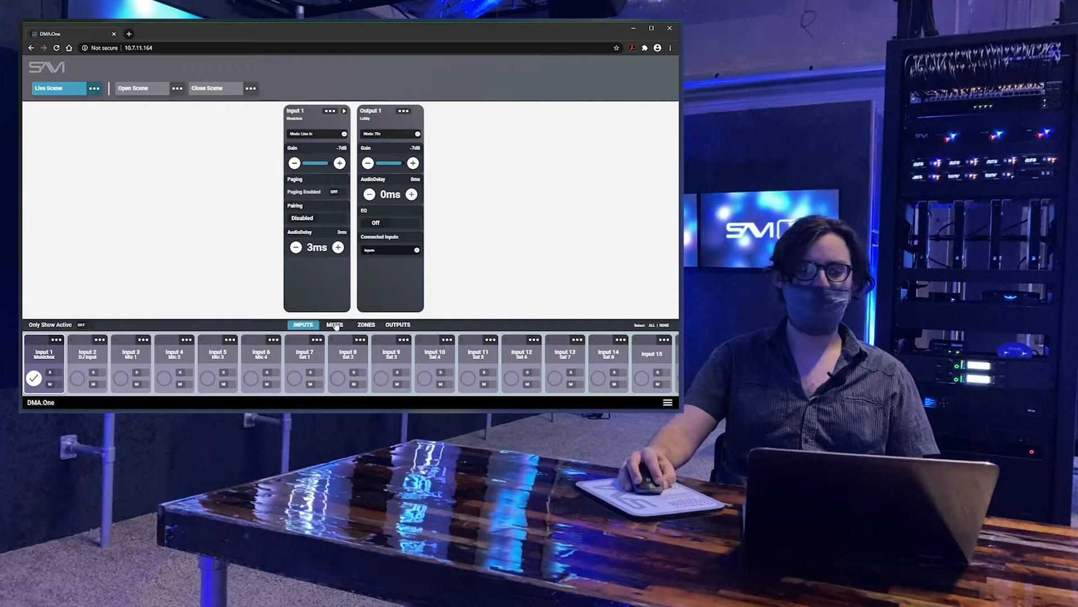
Step: Preview the Zones list, return to Inputs, and show Input 1's Available Mixes
click(366, 324)
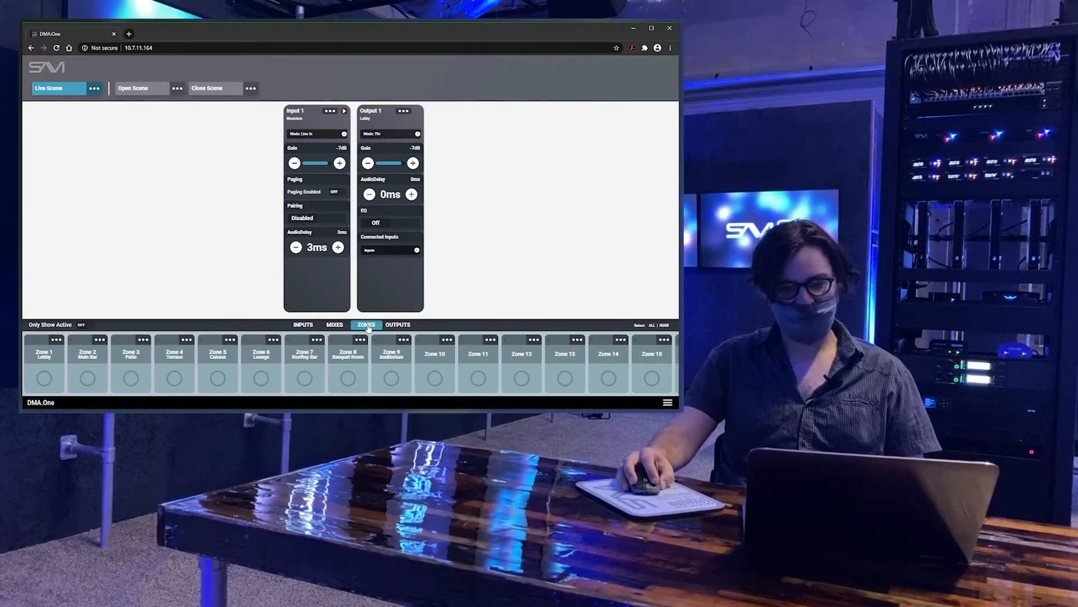
click(303, 325)
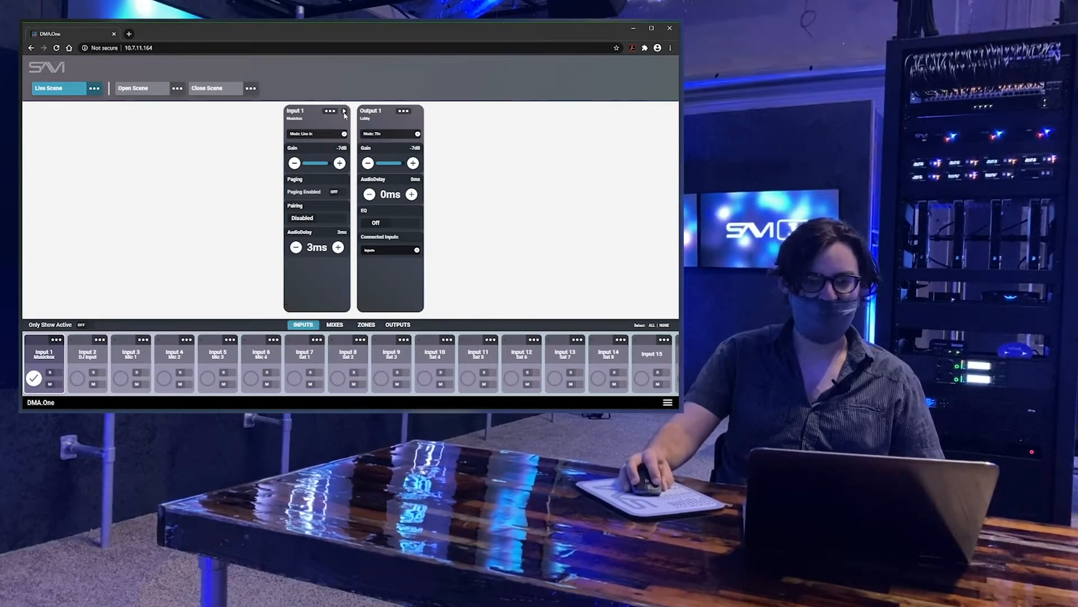
click(343, 112)
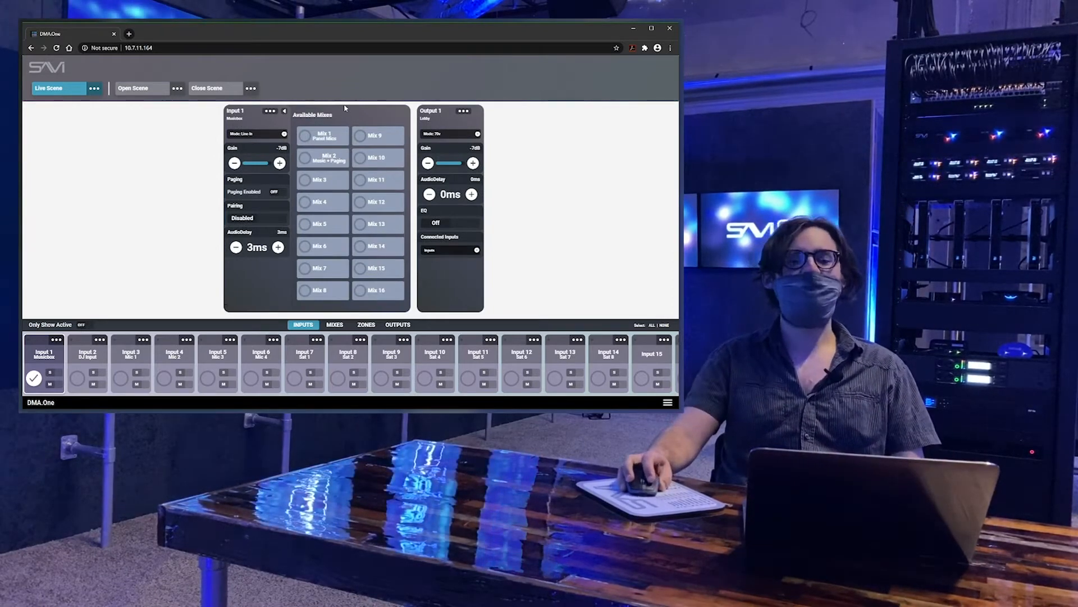
mouse_move(349, 119)
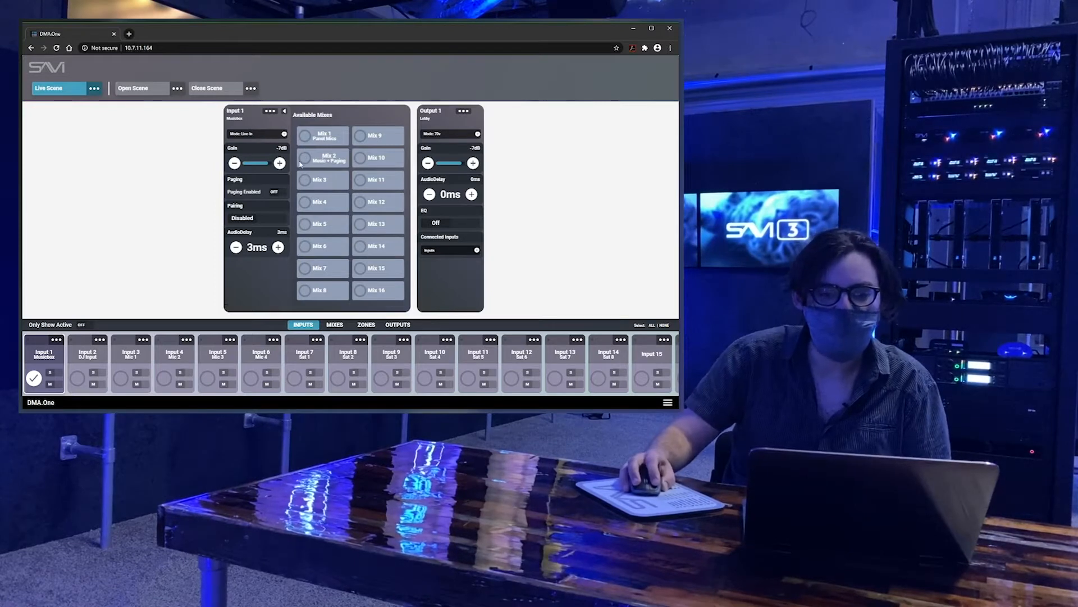
Step: Add Musicbox to Mix 2 Music + Paging, raise Mic 1 ducking to 14% and set its EQ to Manual
click(303, 158)
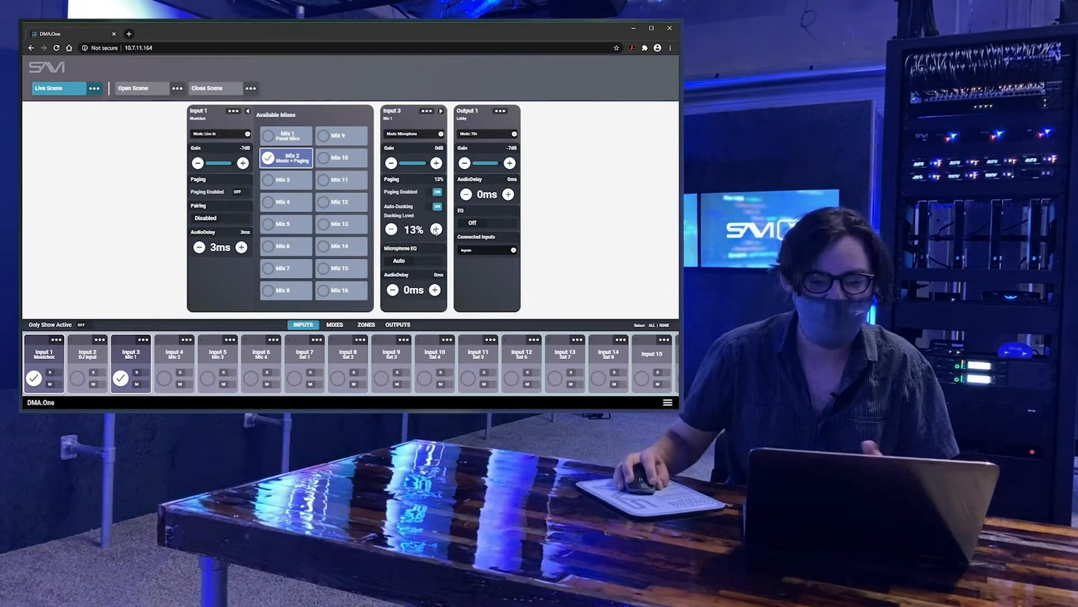
click(436, 229)
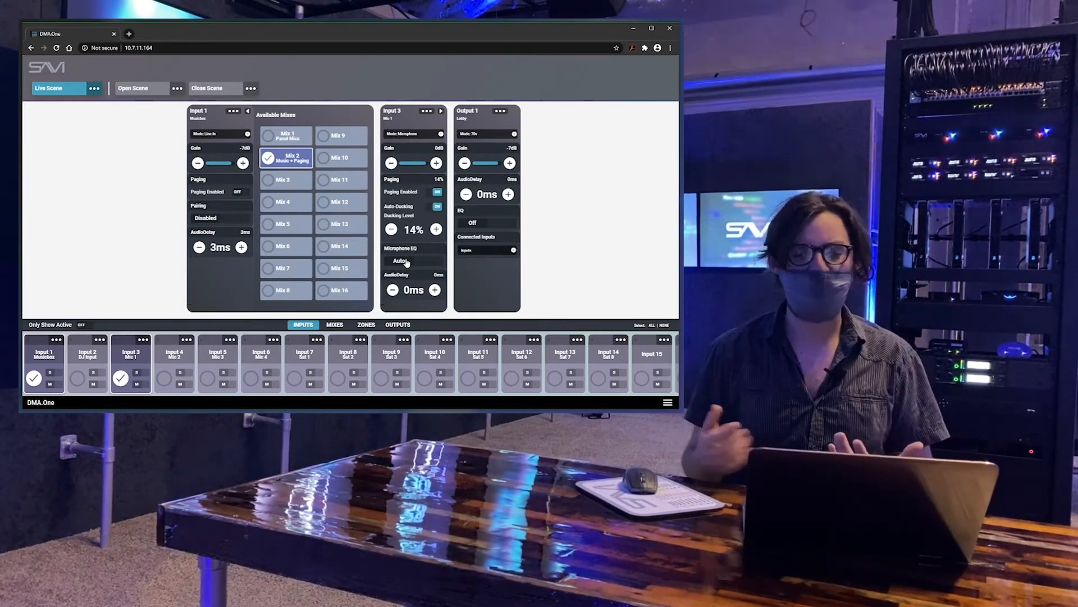
click(426, 261)
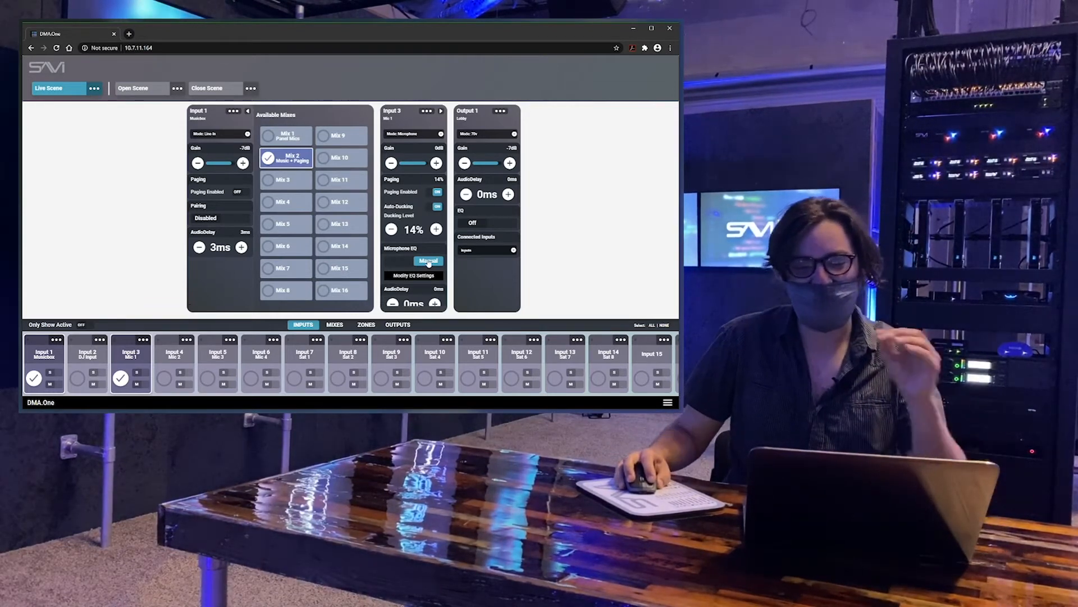
Step: Boost Mic 1's low, mid and upper equalizer bands and close the Equalizer window
click(413, 275)
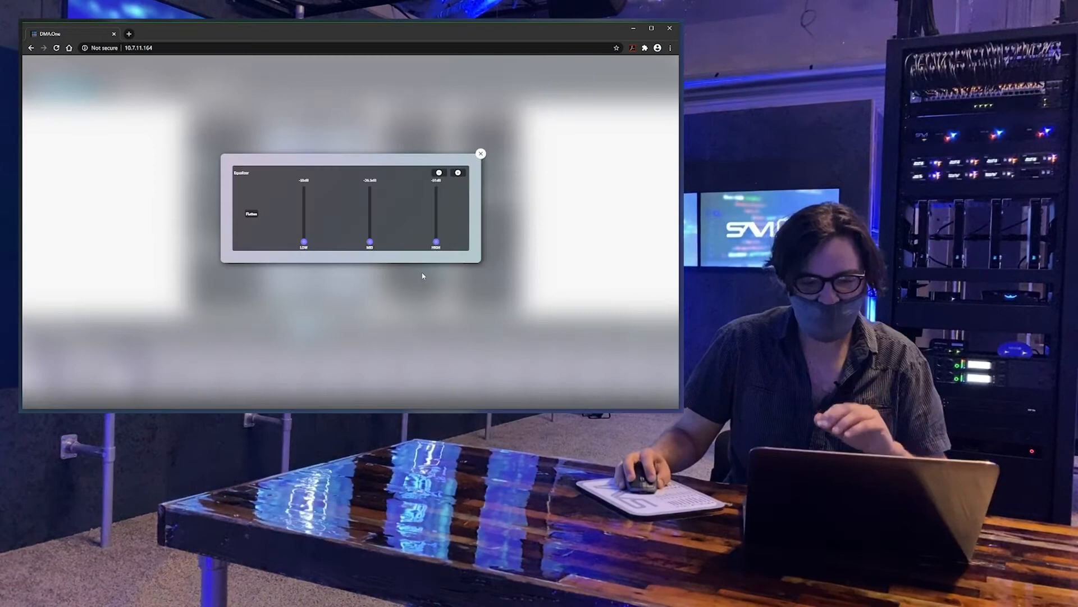
drag(302, 243, 304, 200)
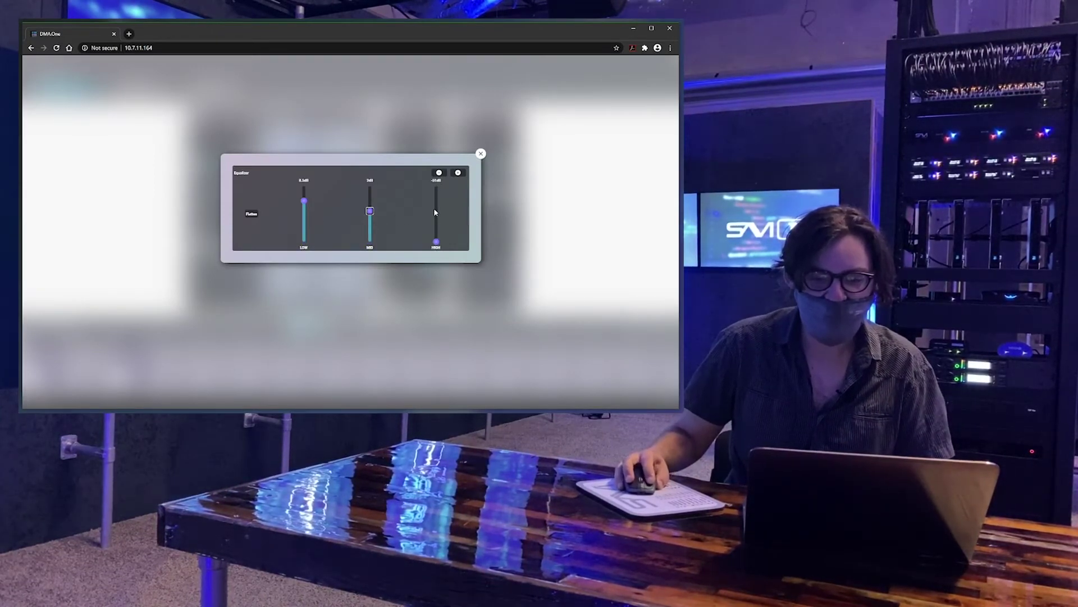
drag(436, 240, 436, 207)
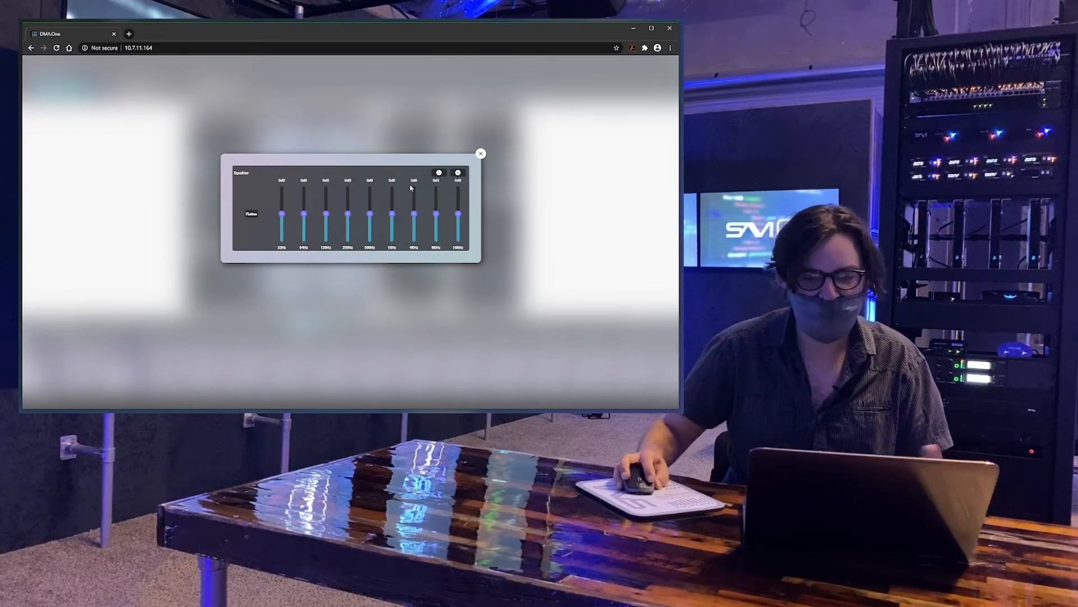
drag(348, 227, 347, 201)
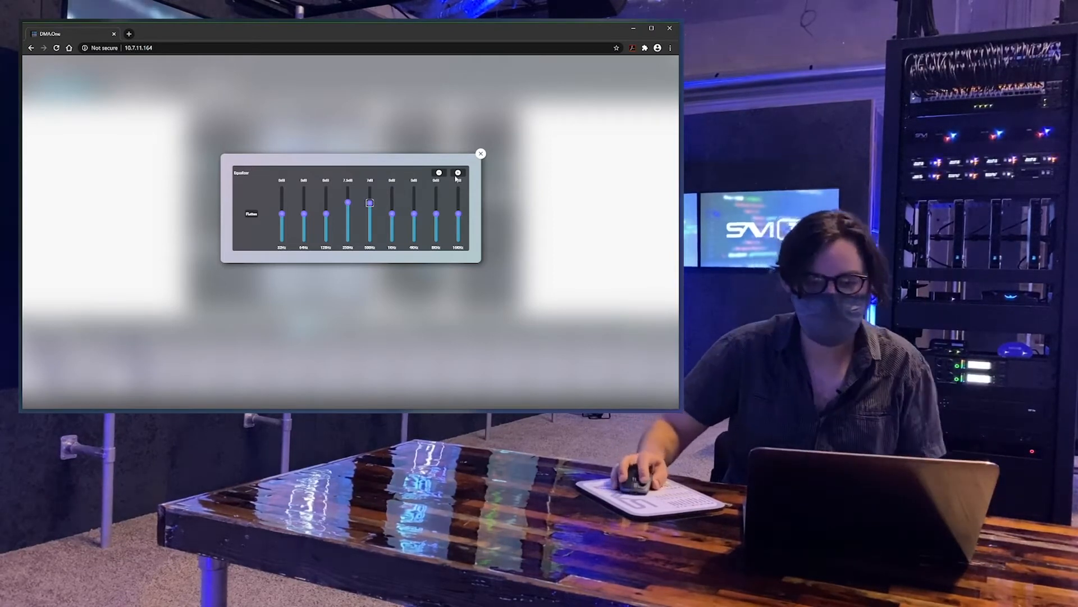
click(481, 153)
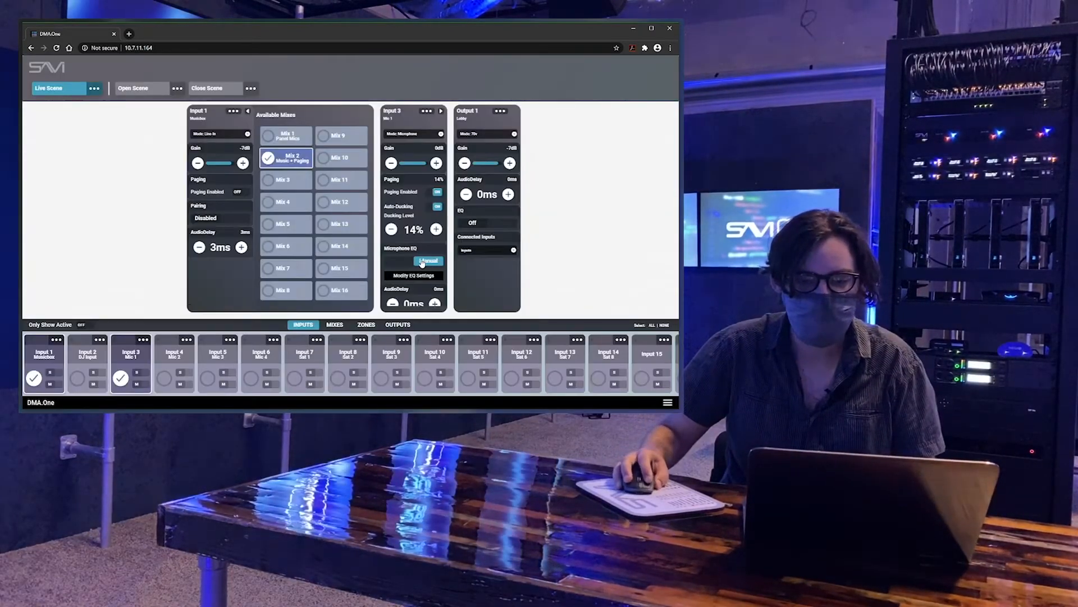
Step: Assign Mic 1 to Mix 2 Music + Paging and switch to the Mixes list
click(414, 261)
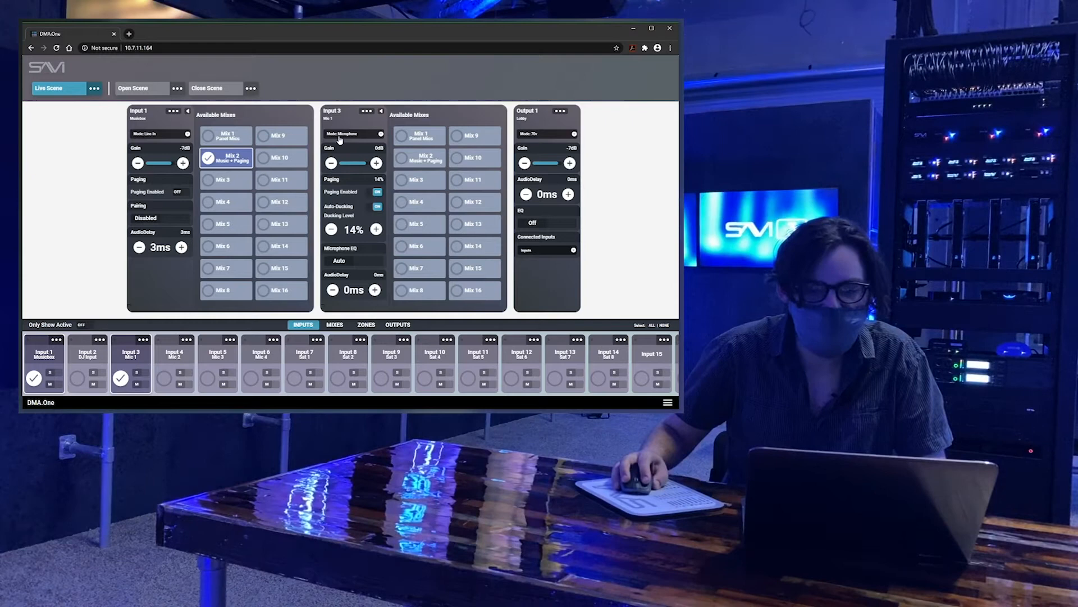
mouse_move(402, 162)
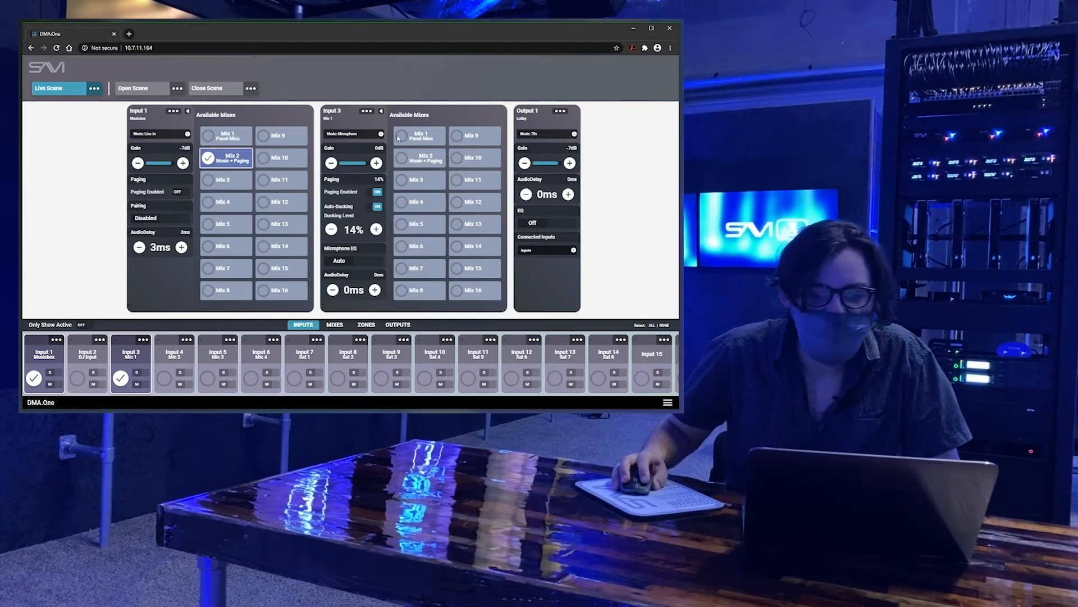
click(419, 158)
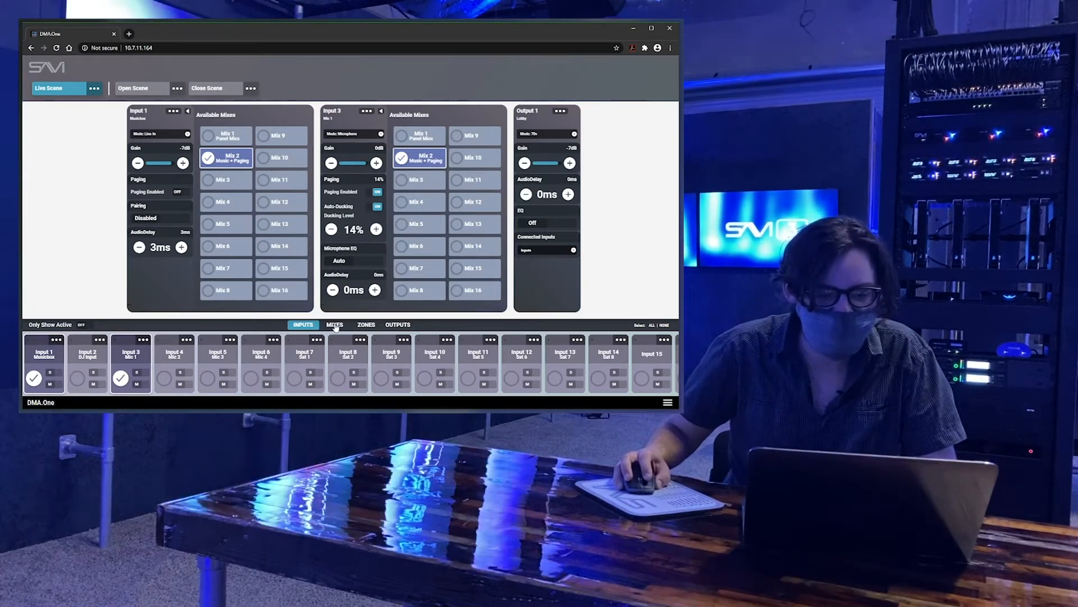
click(335, 324)
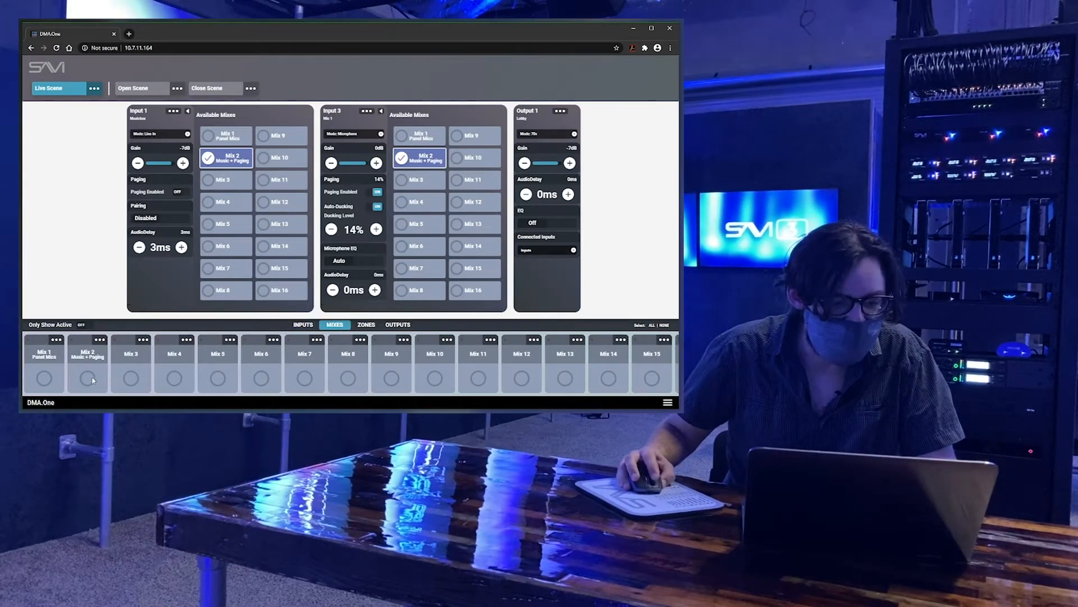
Step: Select Mix 2 Music + Paging and assign it to Zone 1 Lobby
click(86, 377)
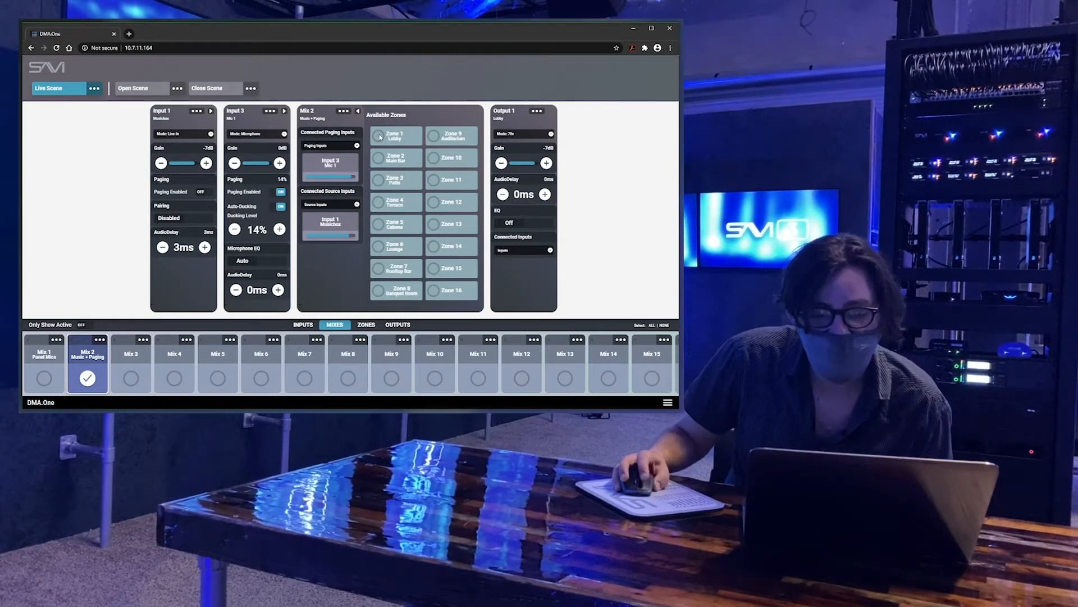
click(379, 136)
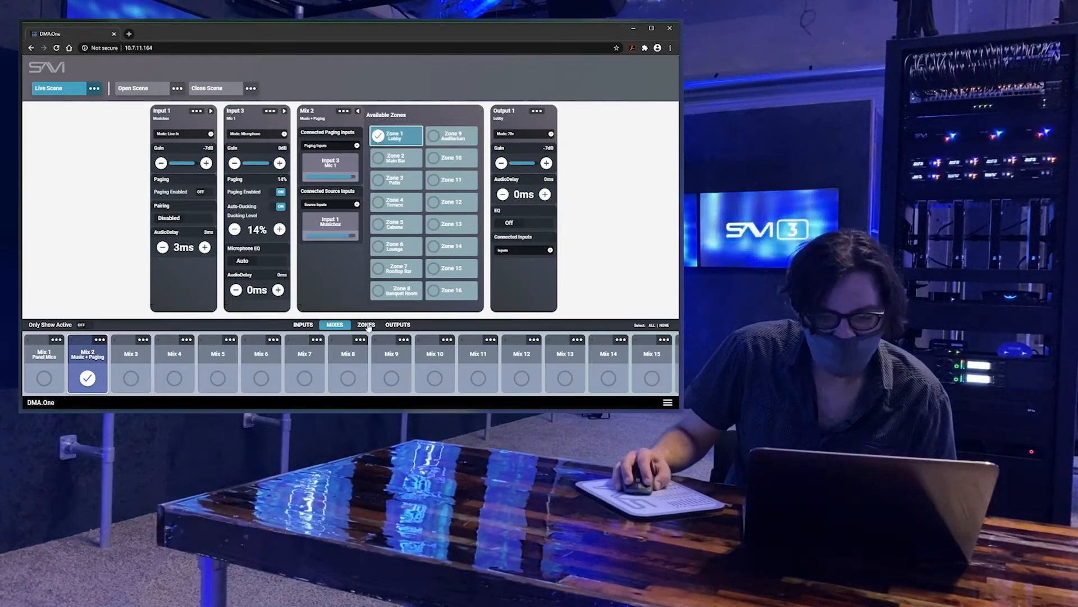
Step: Route Zone 1 Lobby to Output 1 Lobby and collapse the available outputs list
click(367, 324)
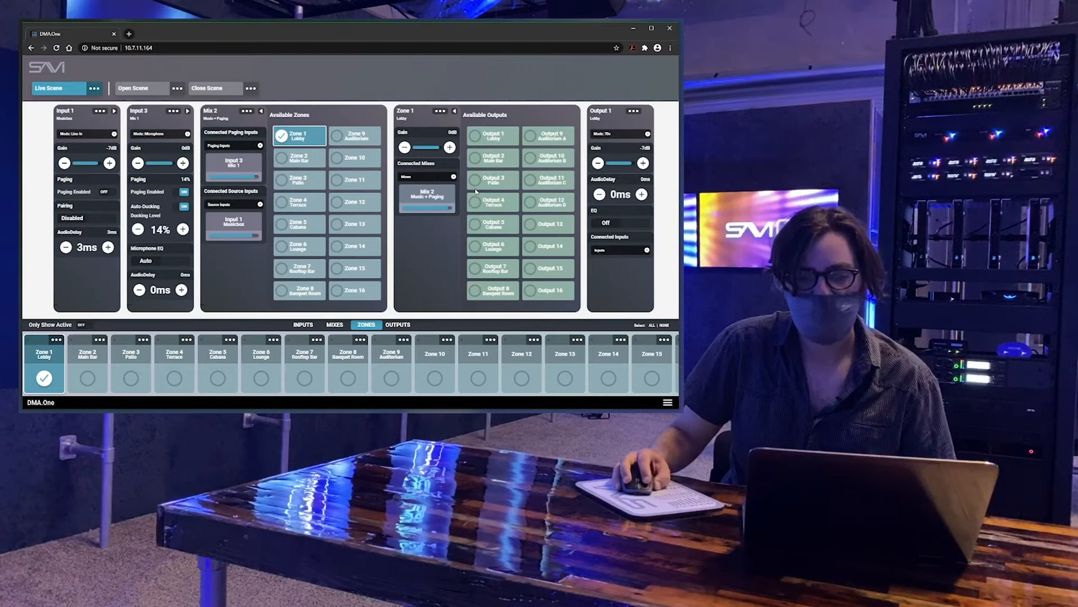
click(476, 136)
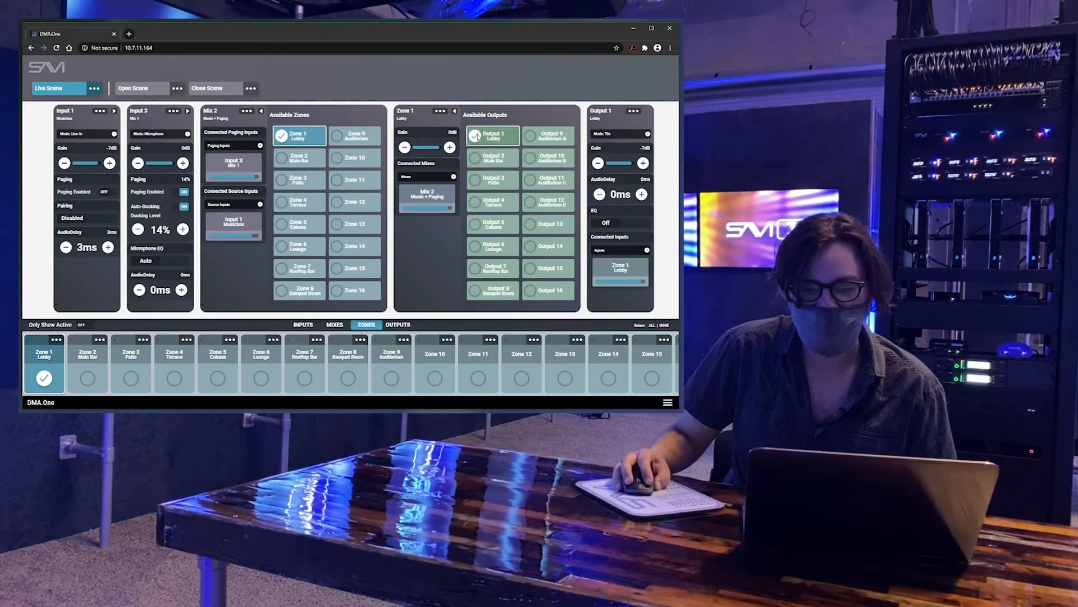
click(474, 134)
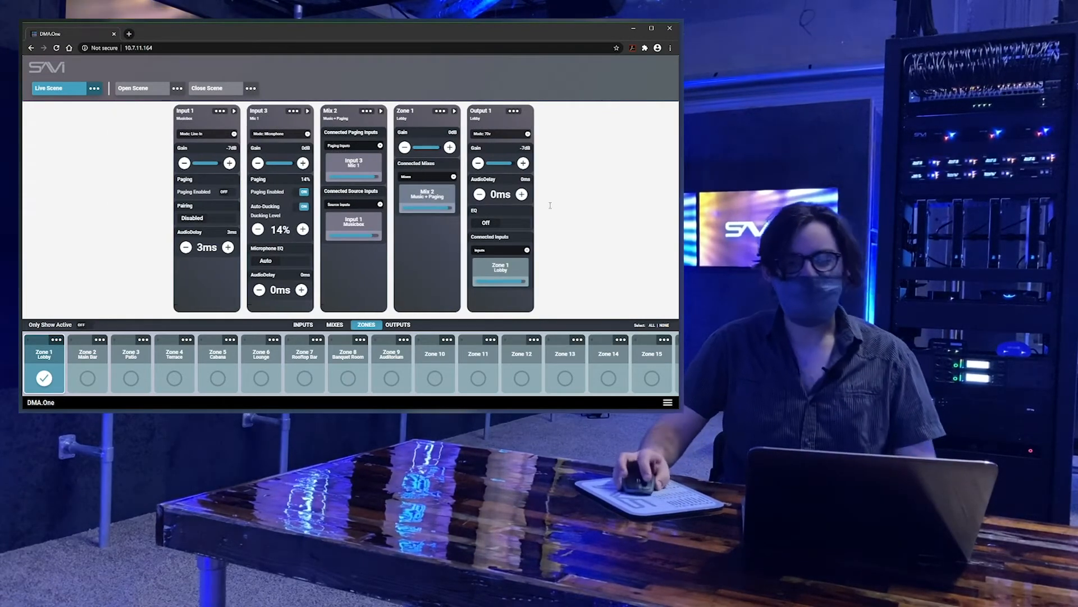
mouse_move(598, 219)
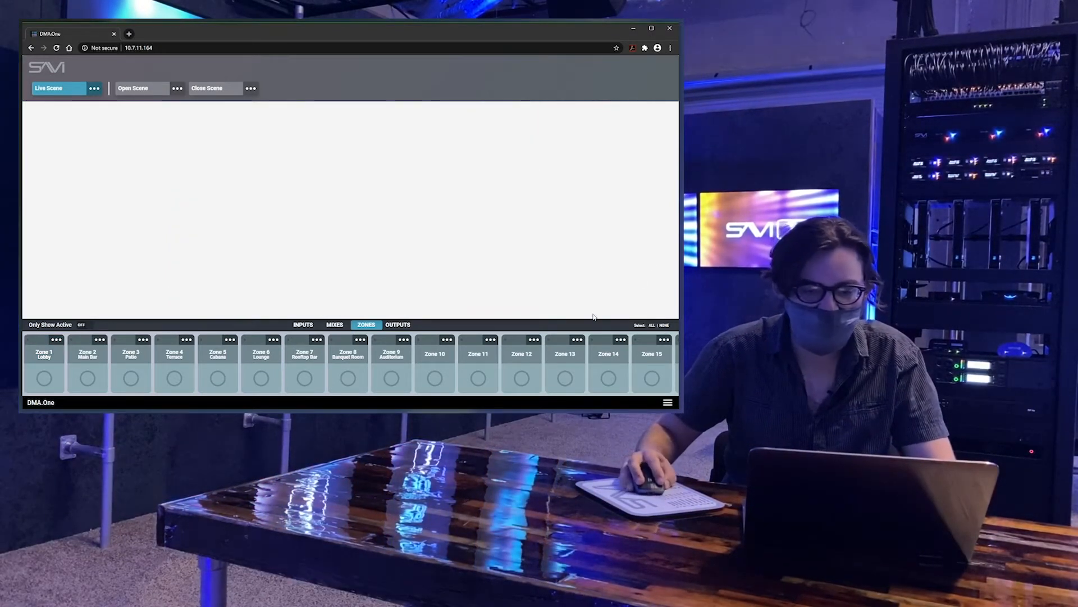
Step: Return to the inputs list with no channel strips open
click(302, 325)
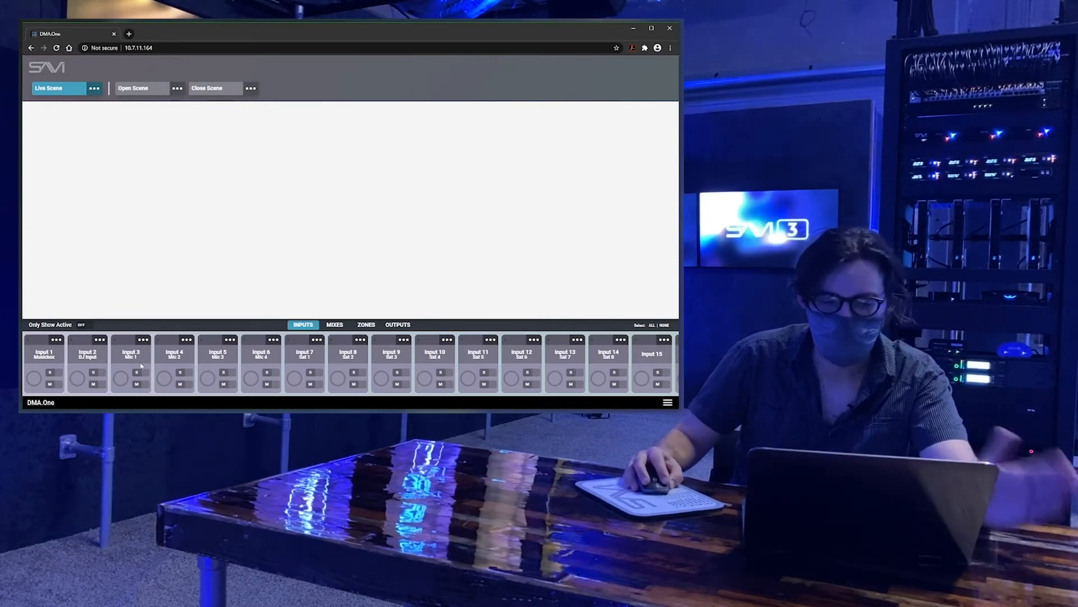
Step: Disable Paging Enabled on Mic 1 and add it to Mix 1 Panel Mics
click(130, 362)
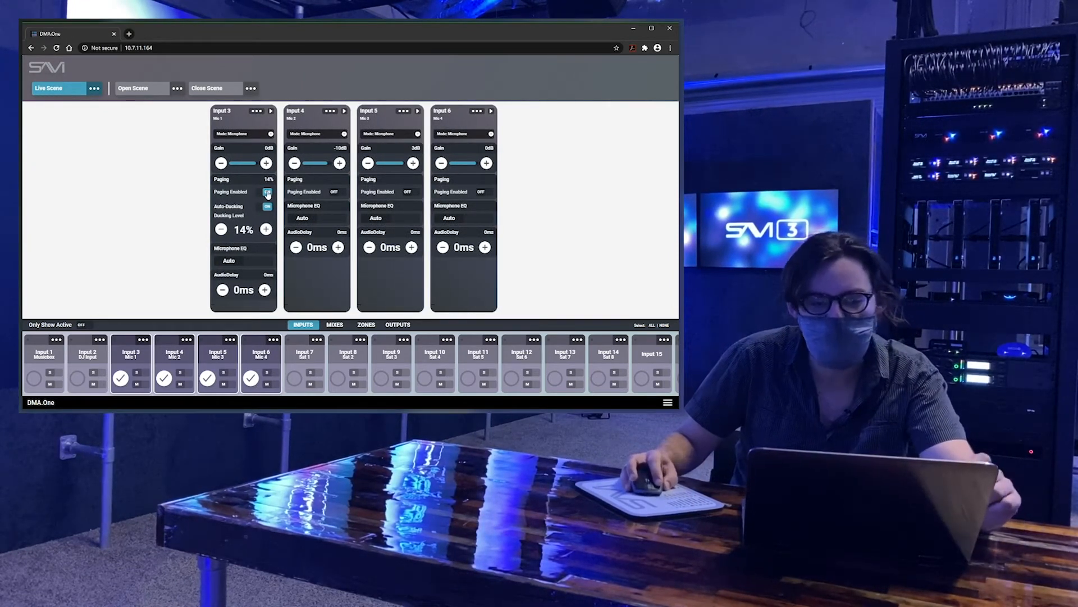
click(267, 191)
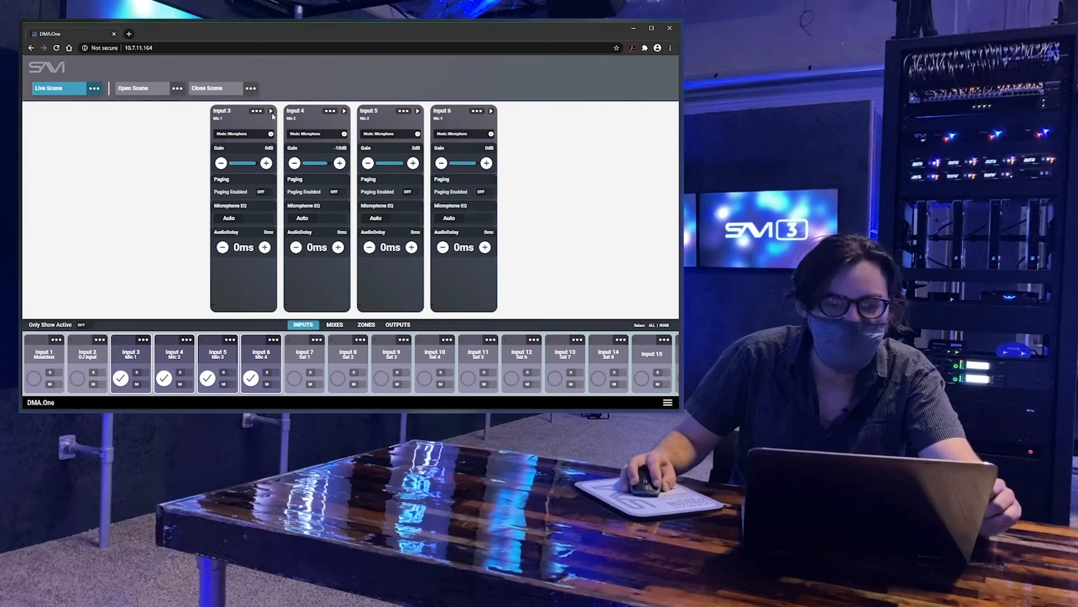
click(272, 111)
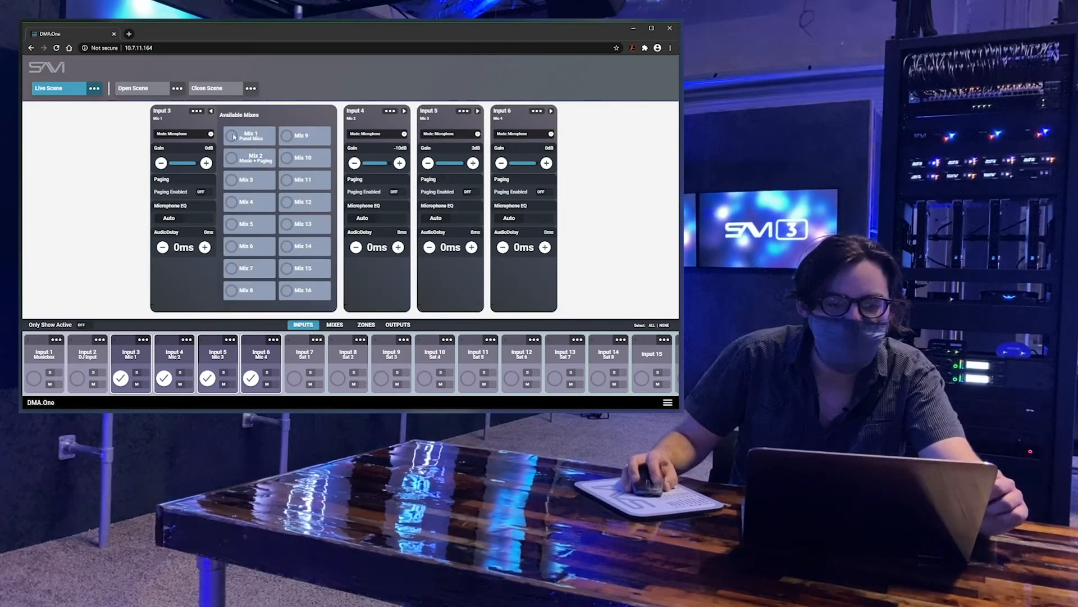
click(248, 134)
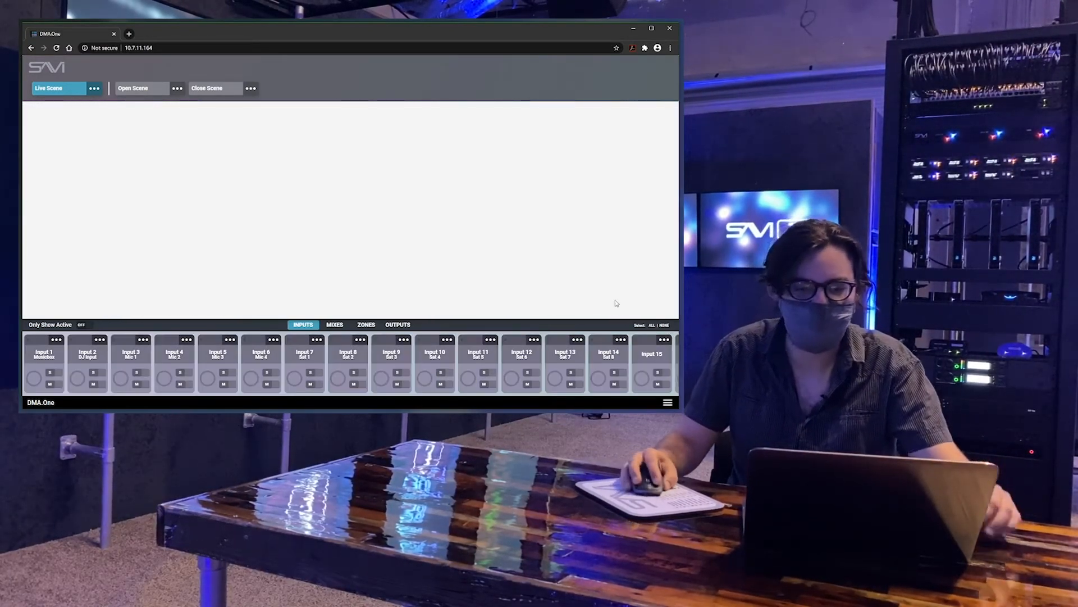
Step: Assign Mix 1 Panel Mics to Zone 9 Auditorium
click(334, 323)
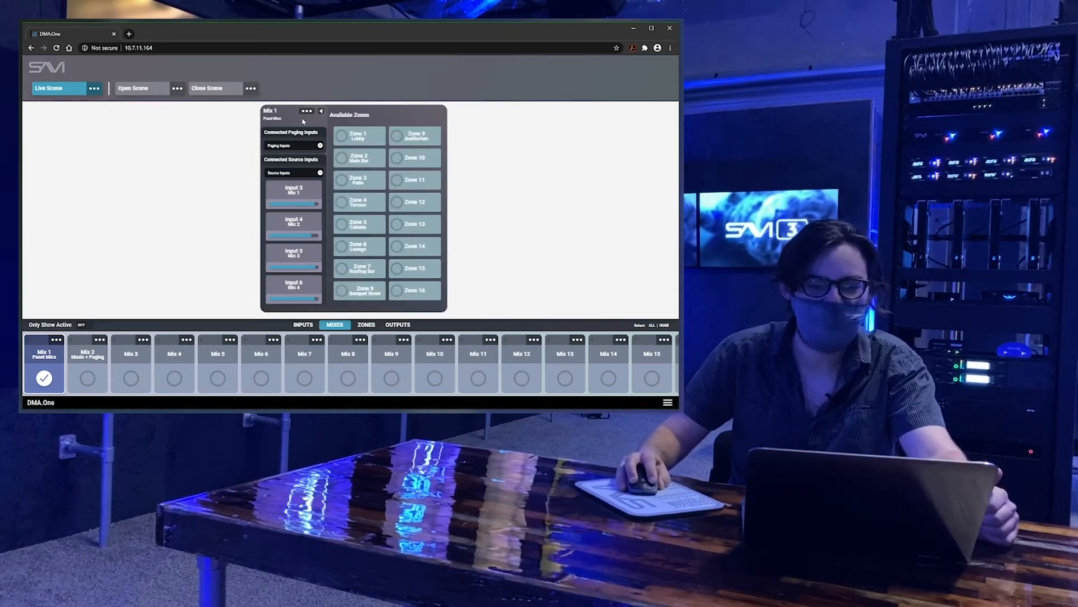
mouse_move(396, 114)
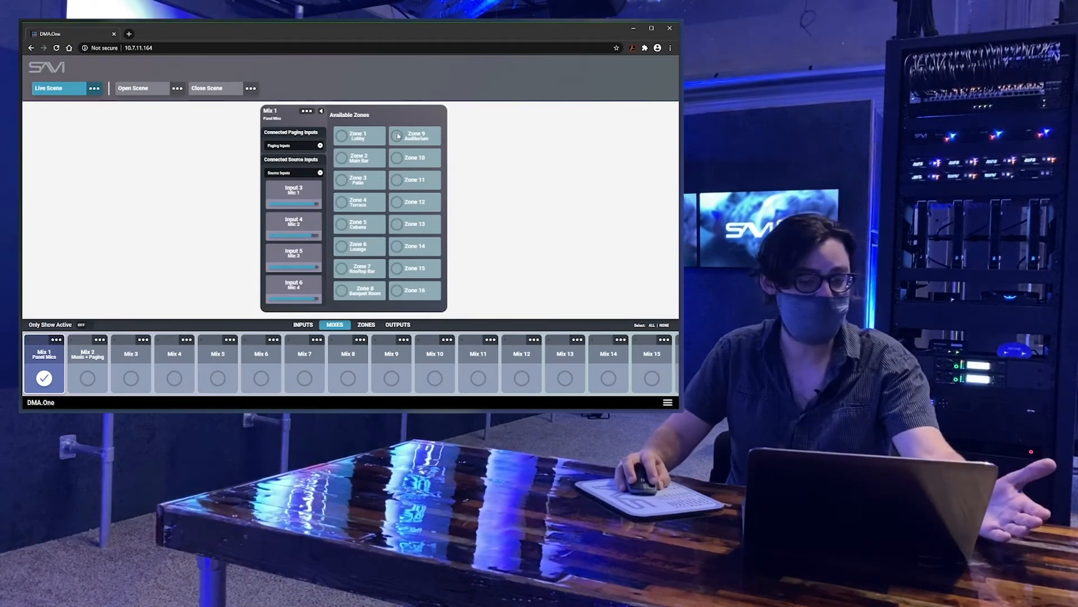
click(398, 135)
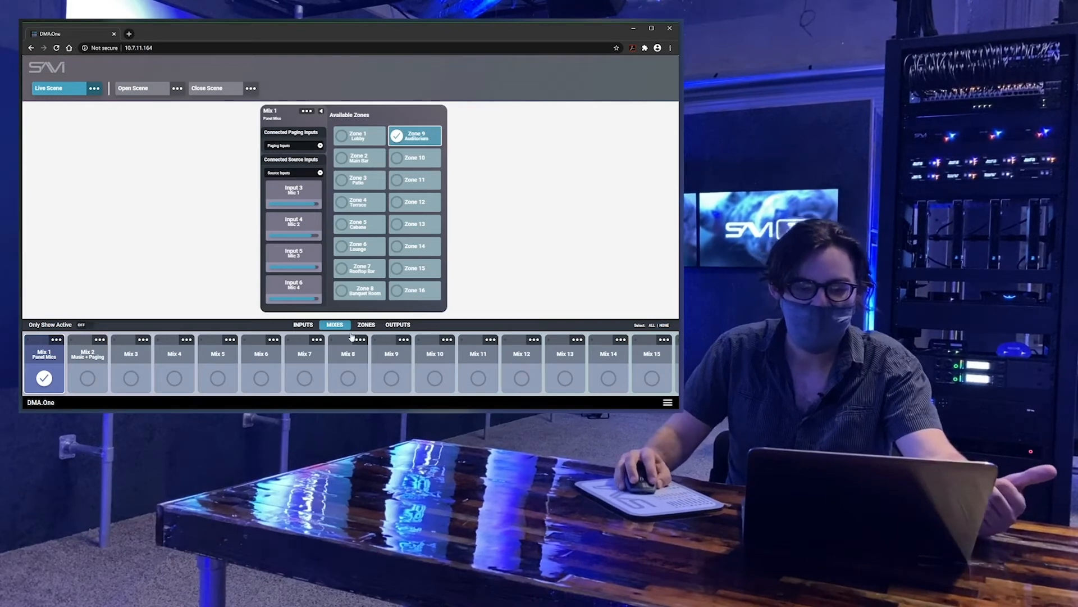
Step: Review Zone 9 Auditorium feeding Outputs 9–12 (Auditorium A–D), then show the outputs list
click(367, 325)
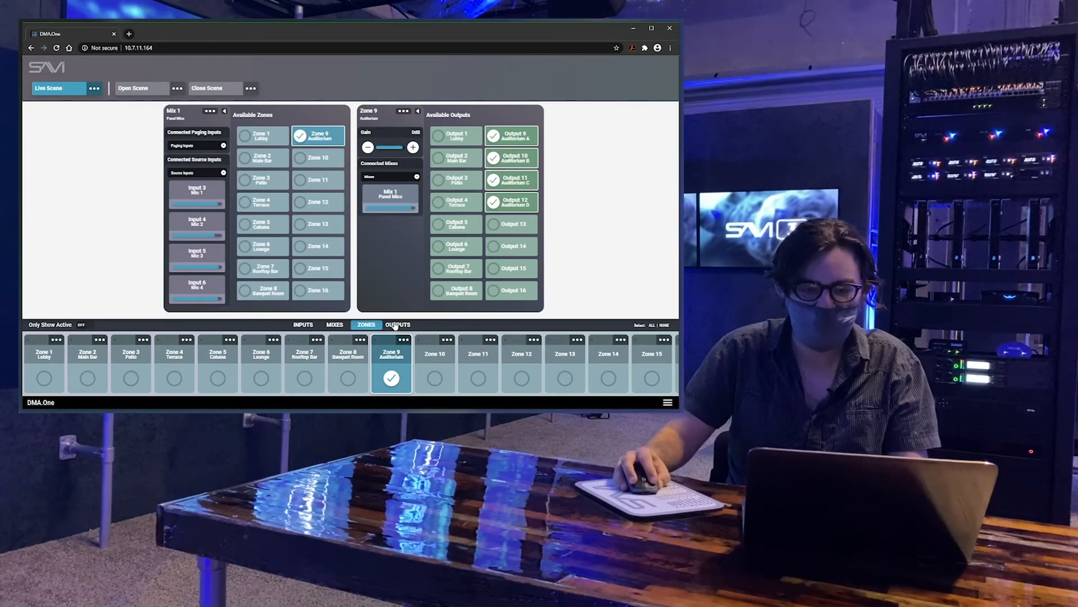
click(398, 325)
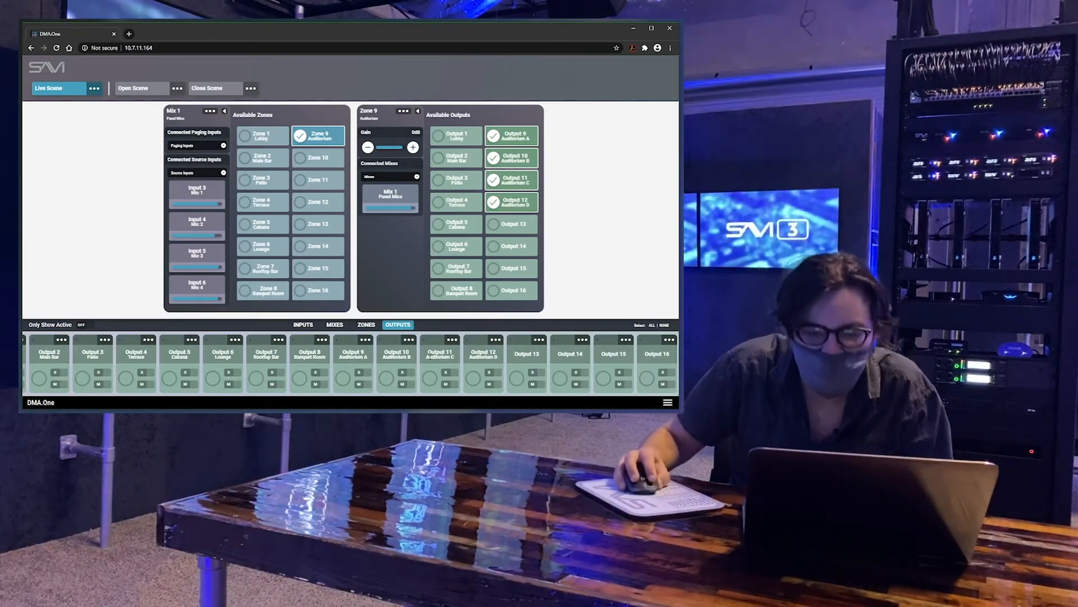